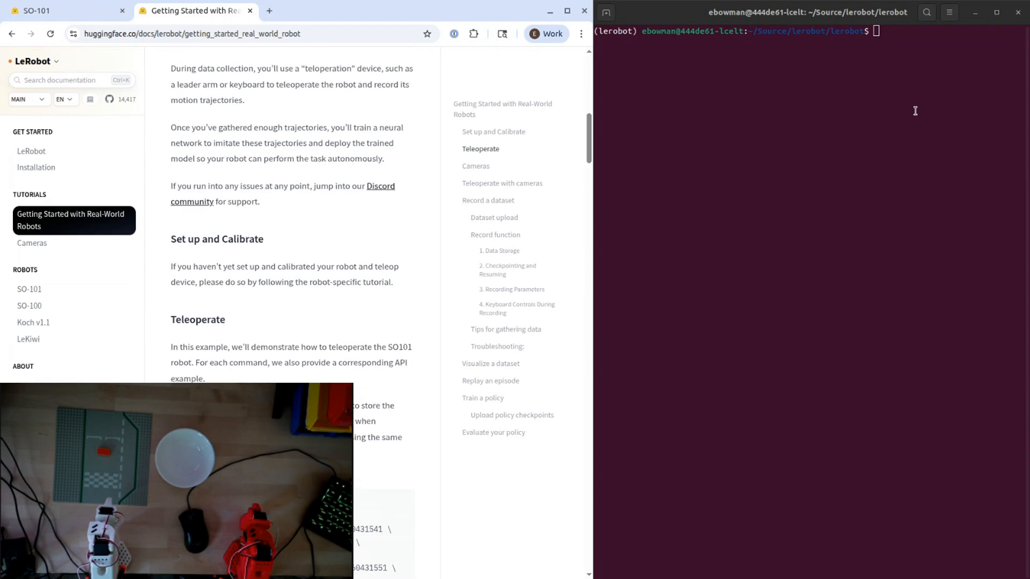
Clear the terminal ahead of running the lerobot.teleoperate SO-101 follower/leader command.
{"action": "scroll", "scroll_direction": "down", "scroll_amount": 3}
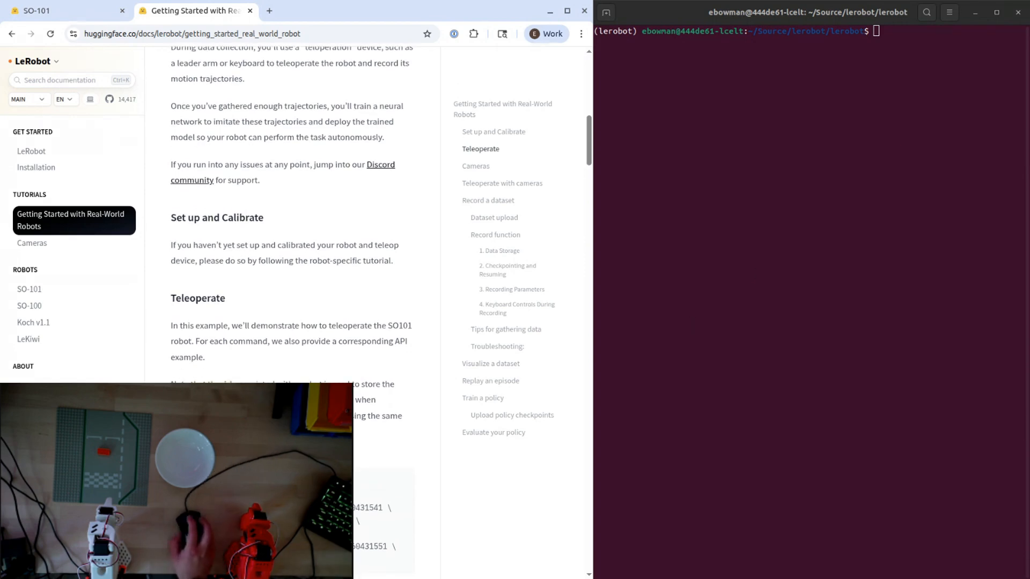
{"action": "scroll", "scroll_direction": "down", "scroll_amount": 3}
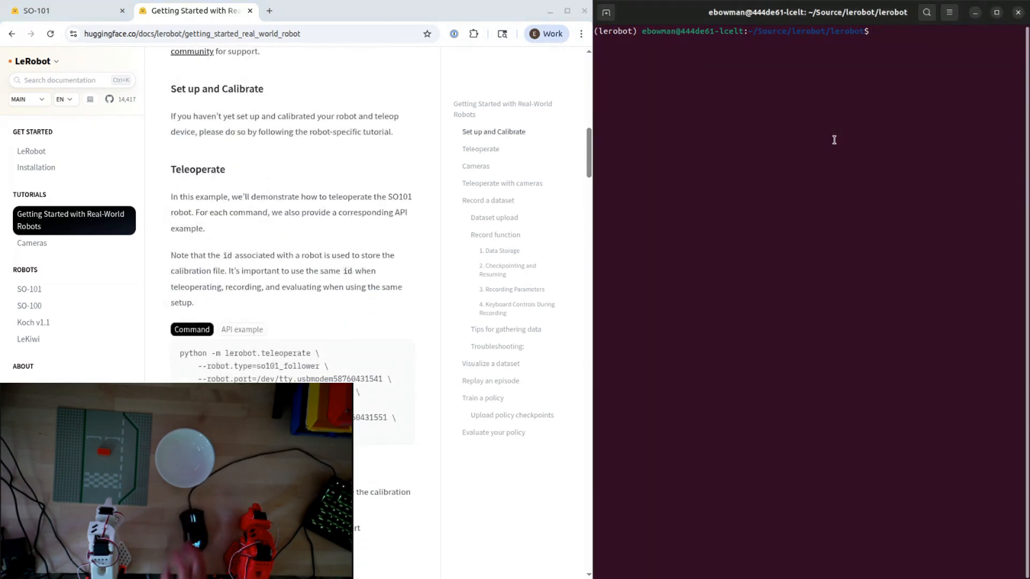
{"action": "type", "text": "clear"}
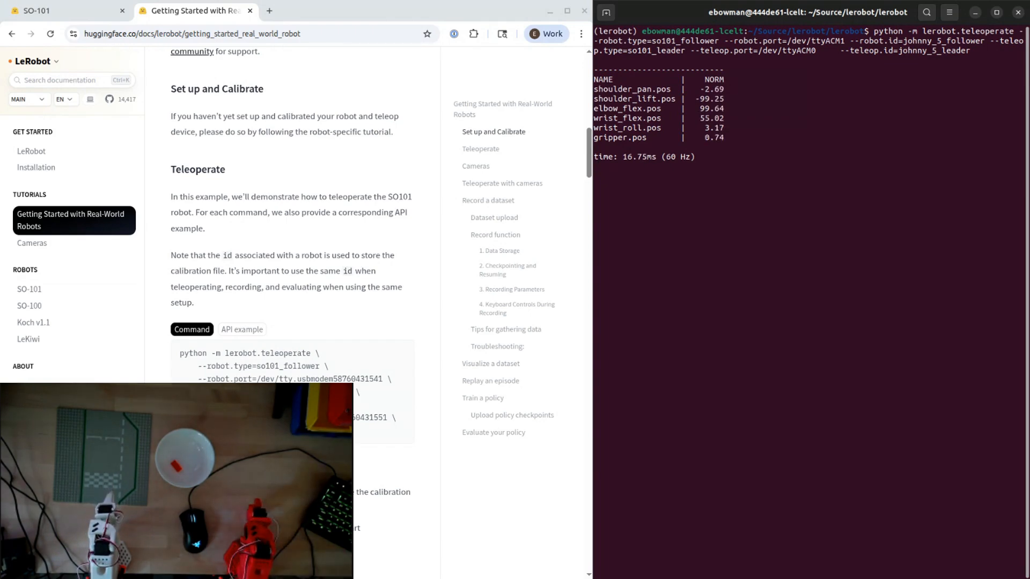
Stop the teleoperate session with Ctrl+C and scroll the docs to 'Teleoperate with cameras'.
{"action": "key", "text": "ctrl+c"}
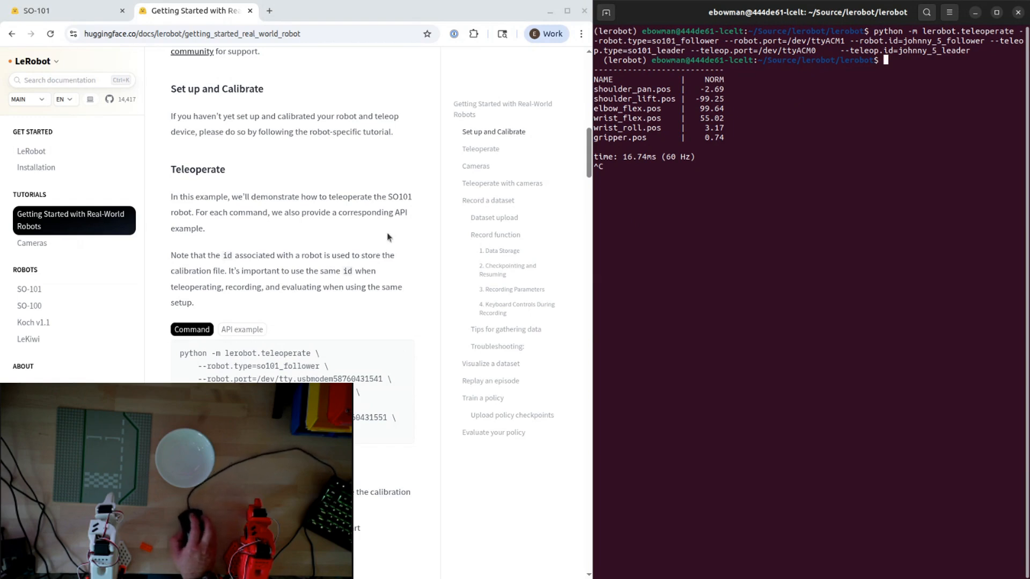
{"action": "scroll", "scroll_direction": "down", "scroll_amount": 3}
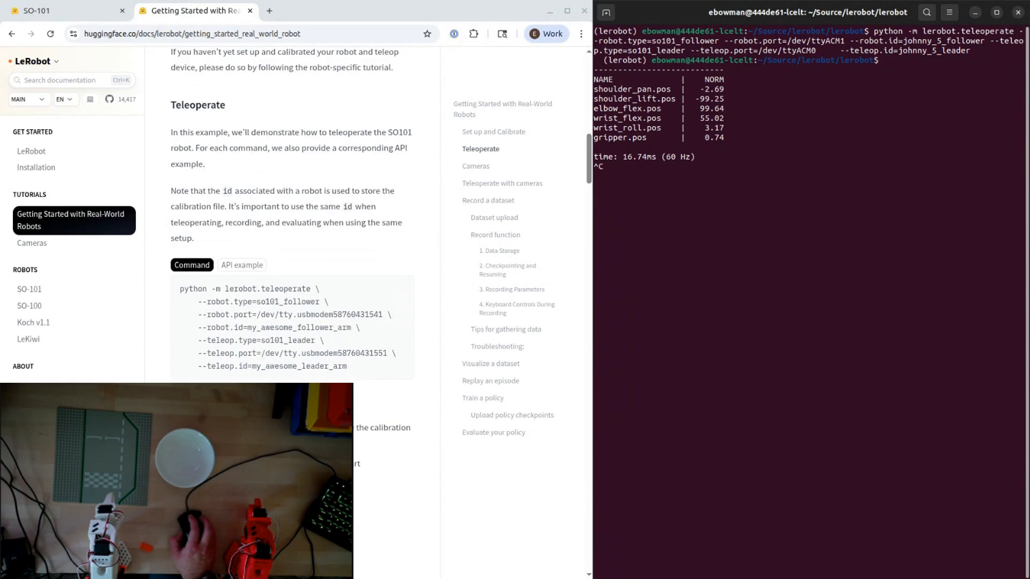
{"action": "scroll", "scroll_direction": "down", "scroll_amount": 3}
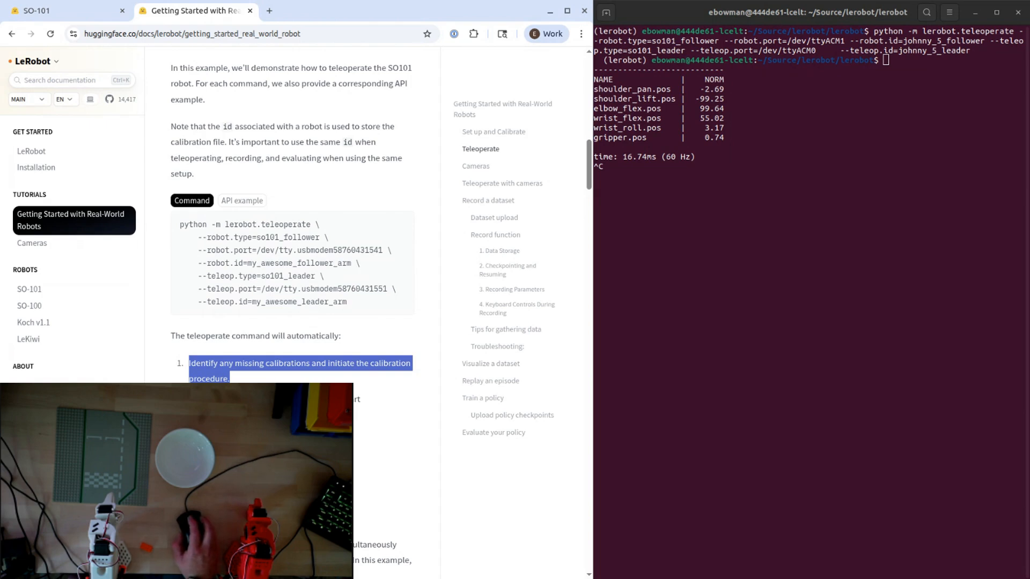
{"action": "scroll", "scroll_direction": "down", "scroll_amount": 3}
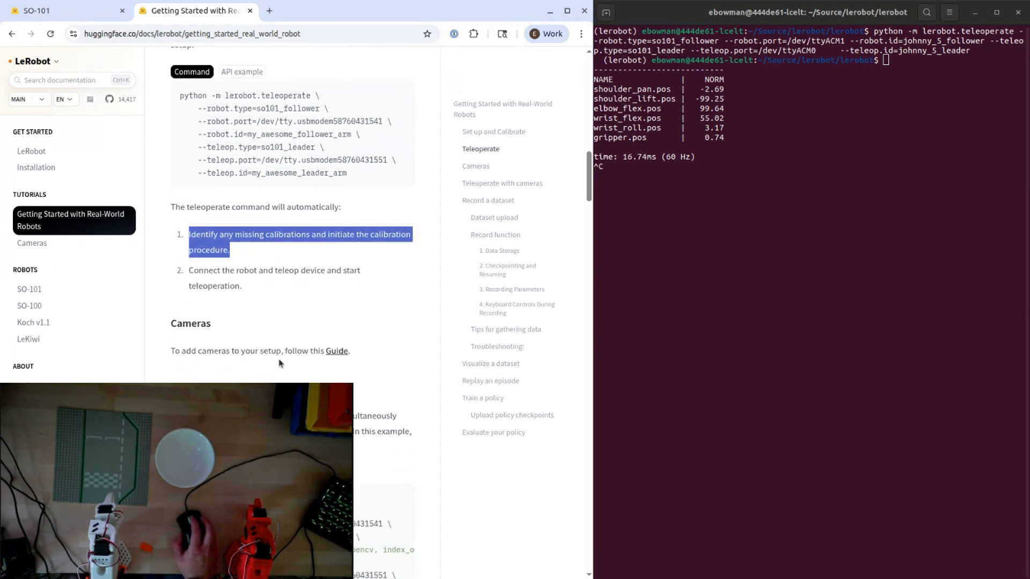
{"action": "scroll", "scroll_direction": "down", "scroll_amount": 3}
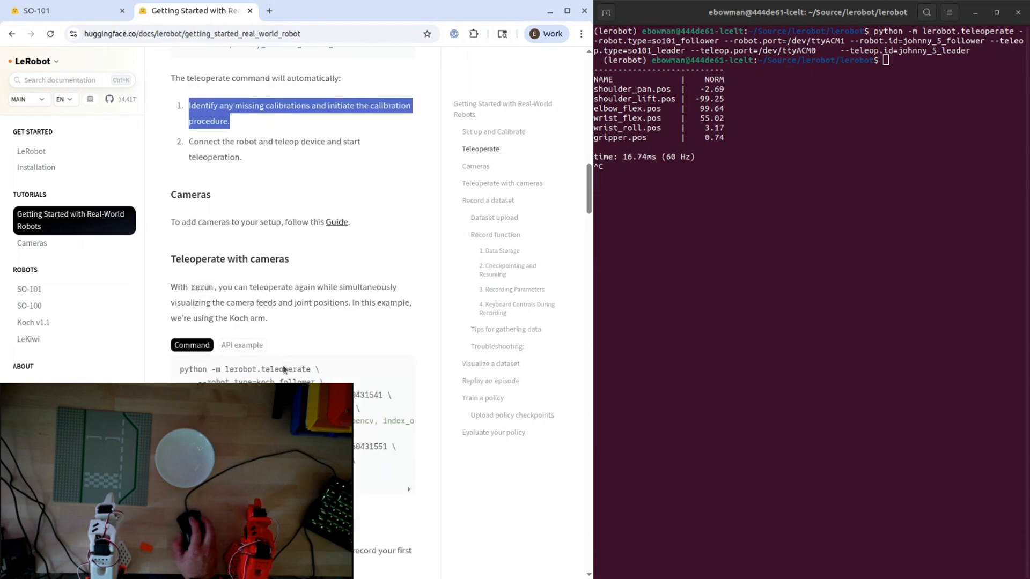
{"action": "mouse_move", "coordinate": [352, 271]}
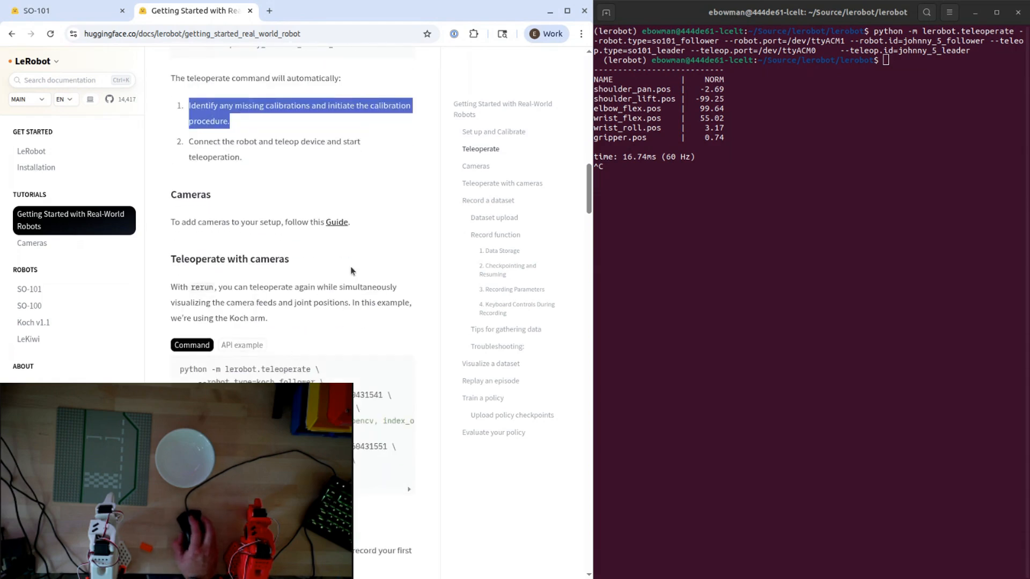
{"action": "mouse_move", "coordinate": [353, 268]}
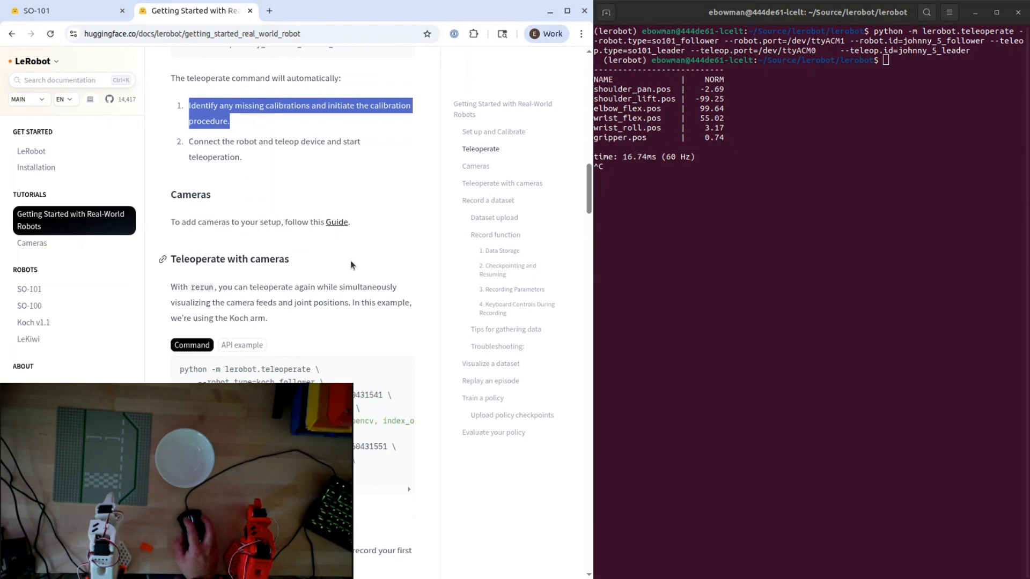
{"action": "mouse_move", "coordinate": [338, 226]}
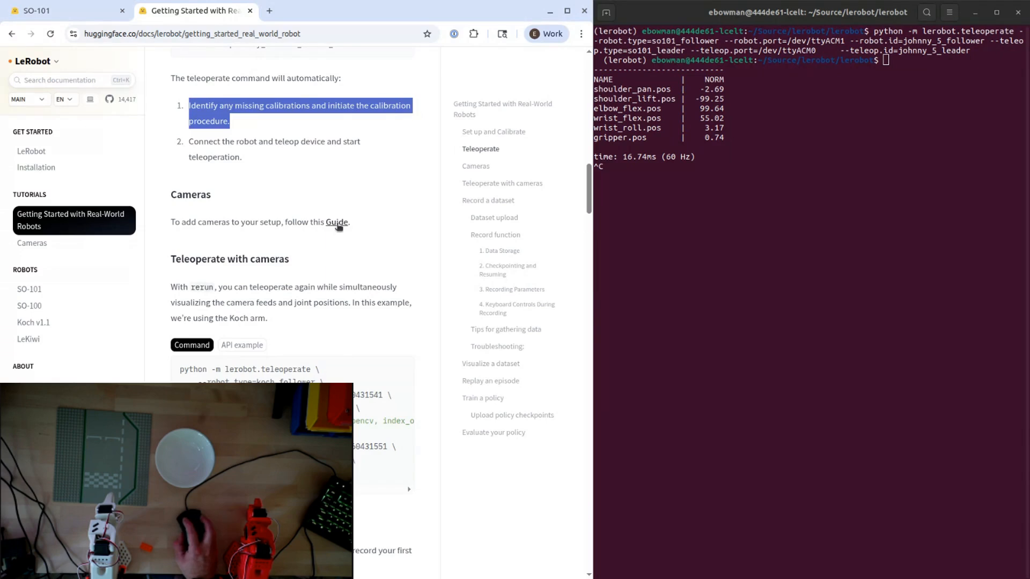
Follow the Cameras 'Guide' link and scroll to its 'Finding your camera' section.
{"action": "left_click", "coordinate": [337, 222]}
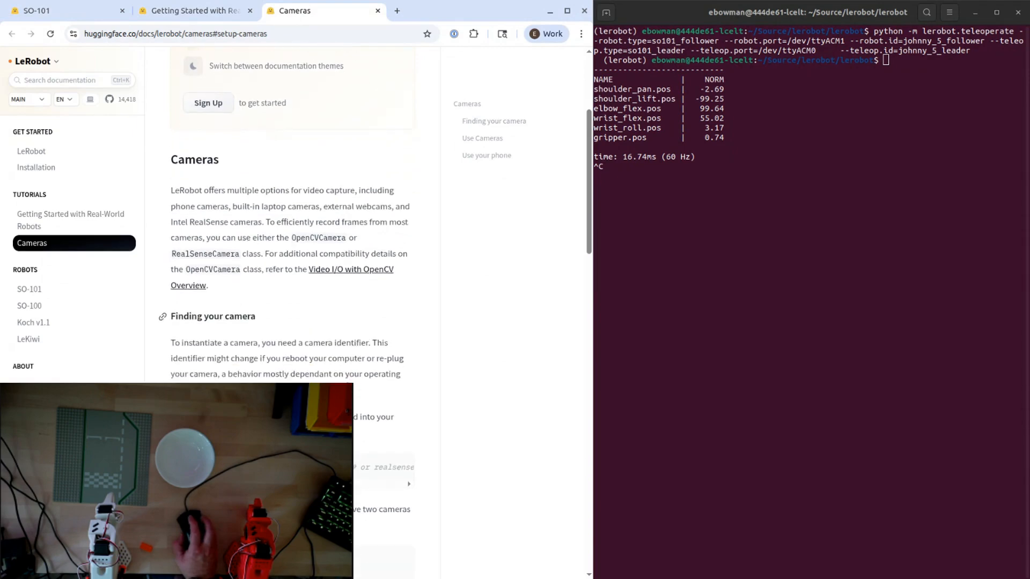
{"action": "scroll", "scroll_direction": "down", "scroll_amount": 3}
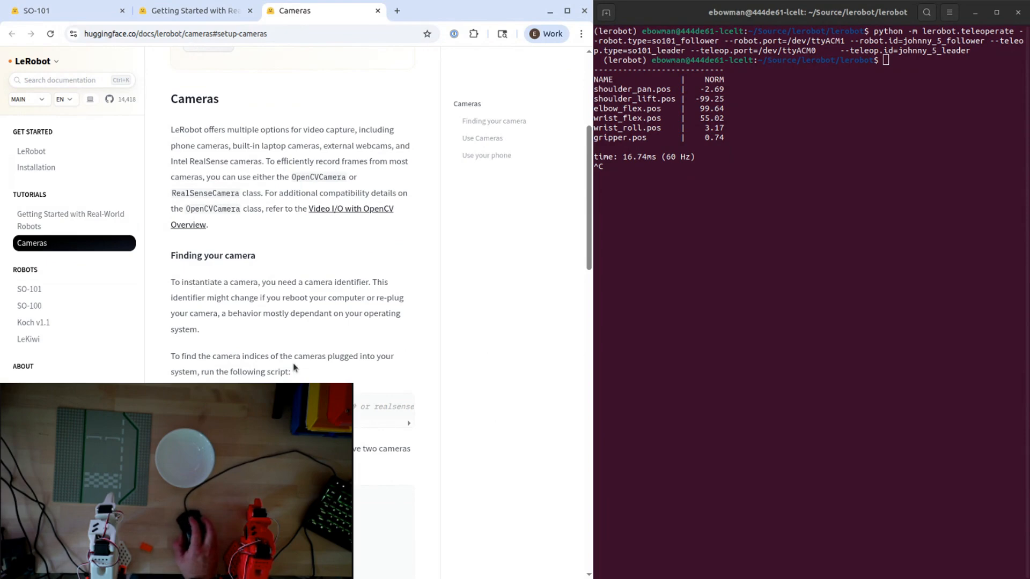
{"action": "mouse_move", "coordinate": [294, 368]}
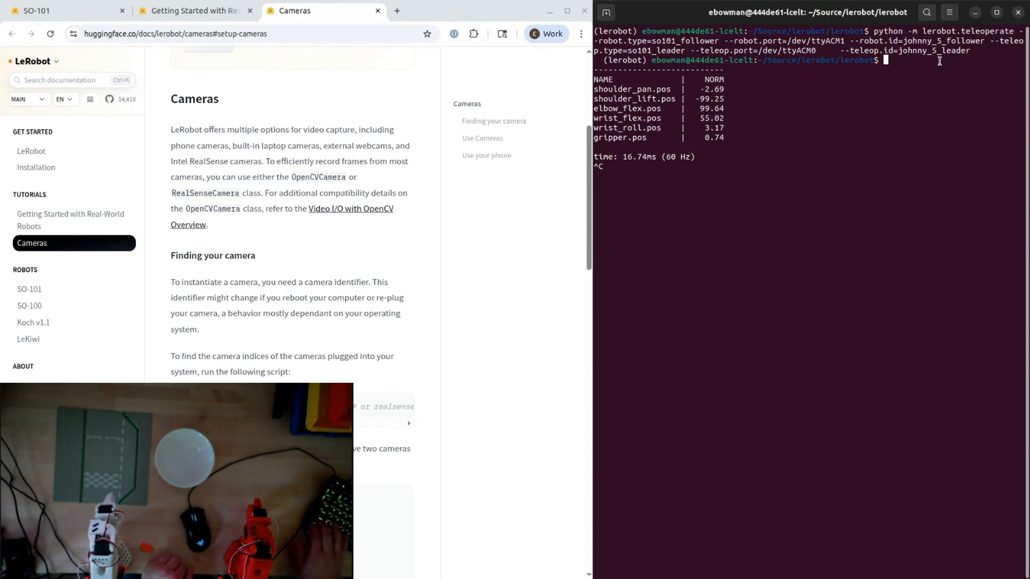
Run find_cameras.py opencv (No such file), clear the screen and cd .. up one directory.
{"action": "type", "text": "python lerobot/find_cameras.py opencv # or realsense for Intel Realsense camerasas"}
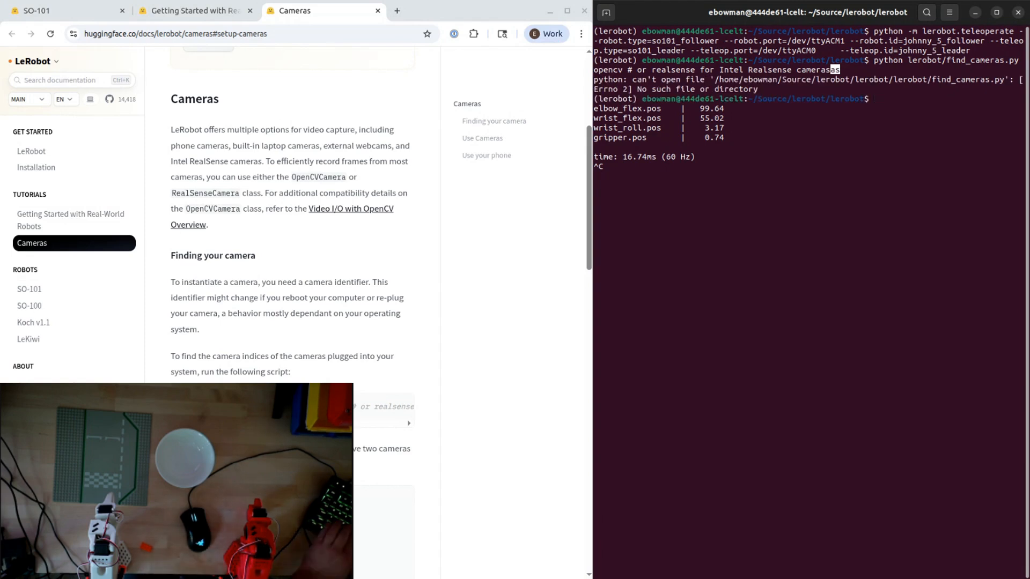
{"action": "type", "text": "clear"}
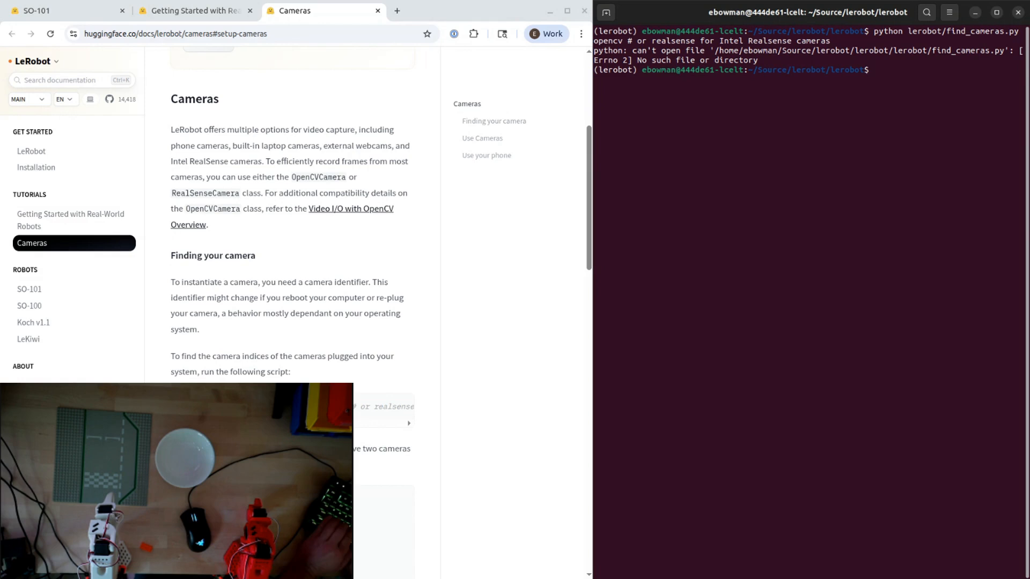
{"action": "type", "text": "cd .."}
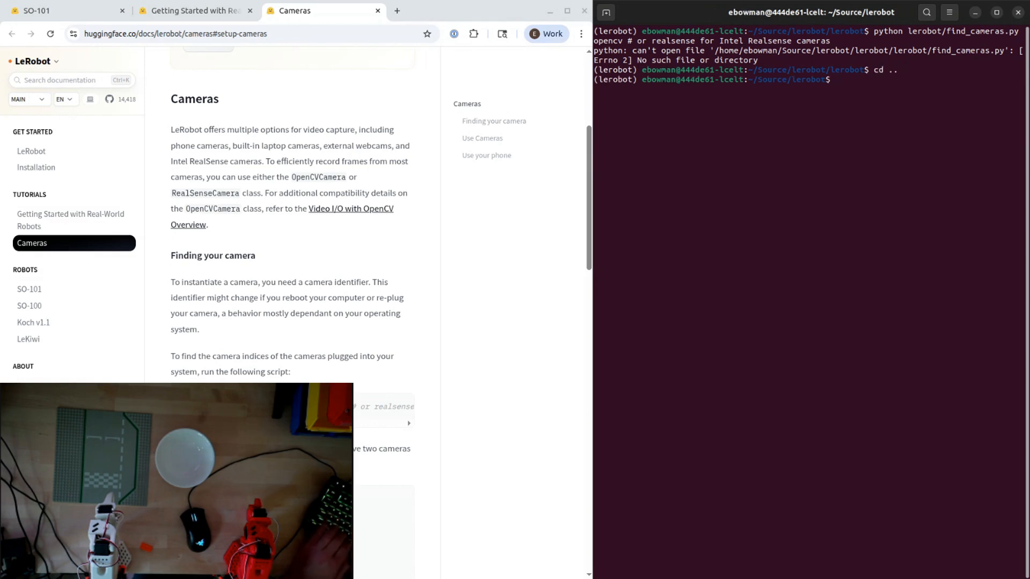
Move up with cd .. to the outer lerobot folder so find_cameras.py can run.
{"action": "type", "text": "cd .."}
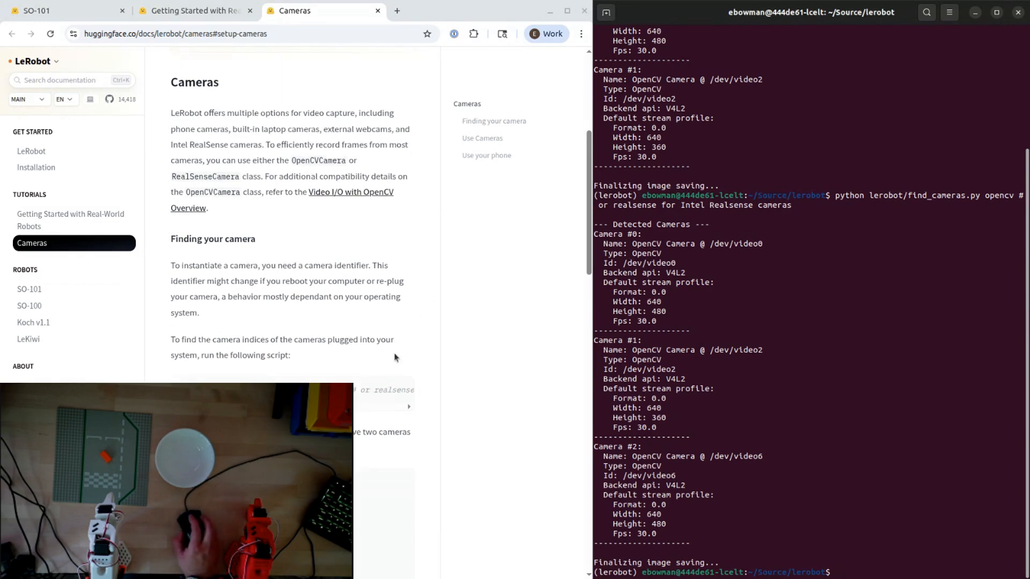
{"action": "scroll", "scroll_direction": "down", "scroll_amount": 3}
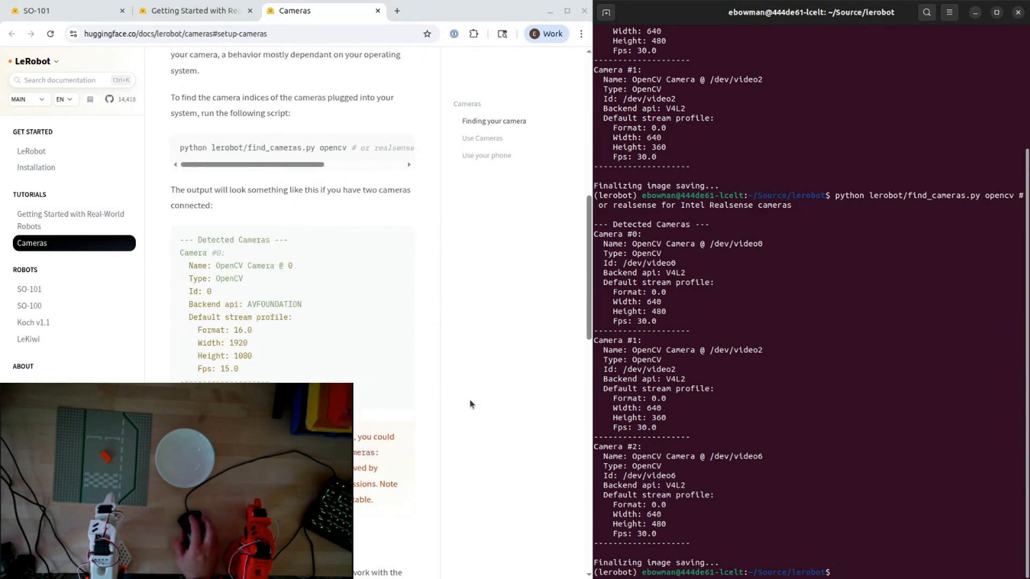
{"action": "scroll", "scroll_direction": "down", "scroll_amount": 3}
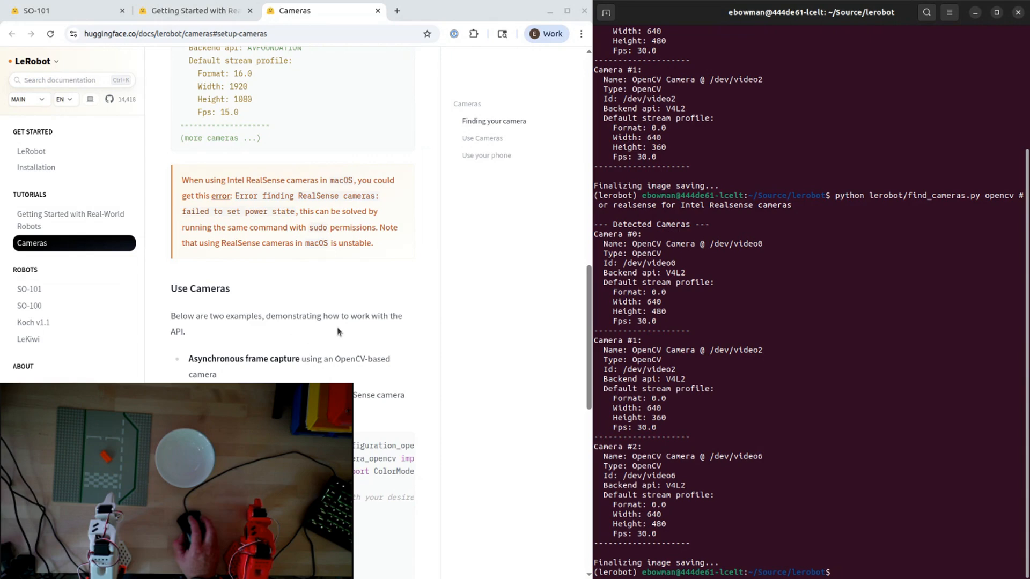
{"action": "scroll", "scroll_direction": "down", "scroll_amount": 3}
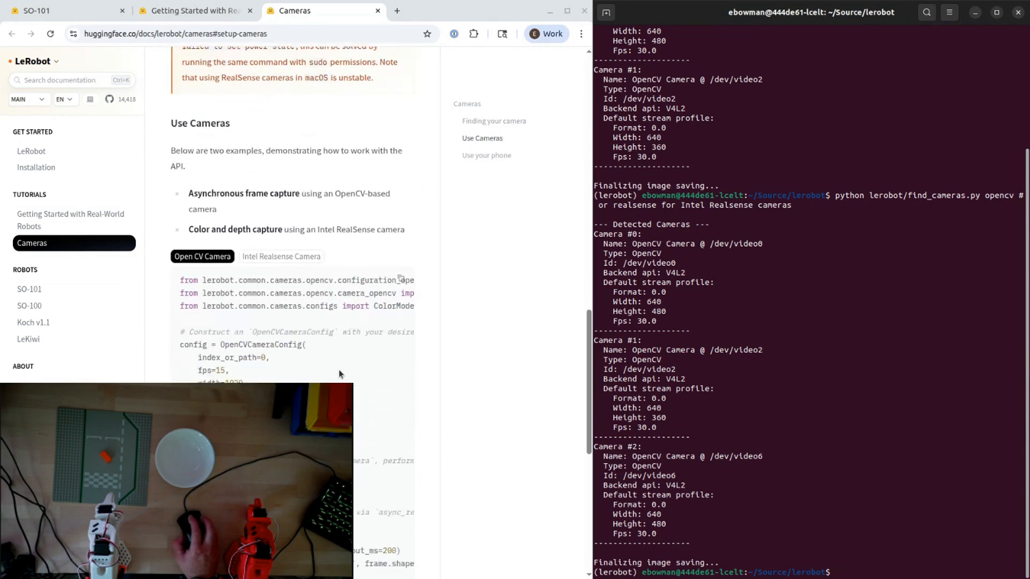
{"action": "scroll", "scroll_direction": "down", "scroll_amount": 3}
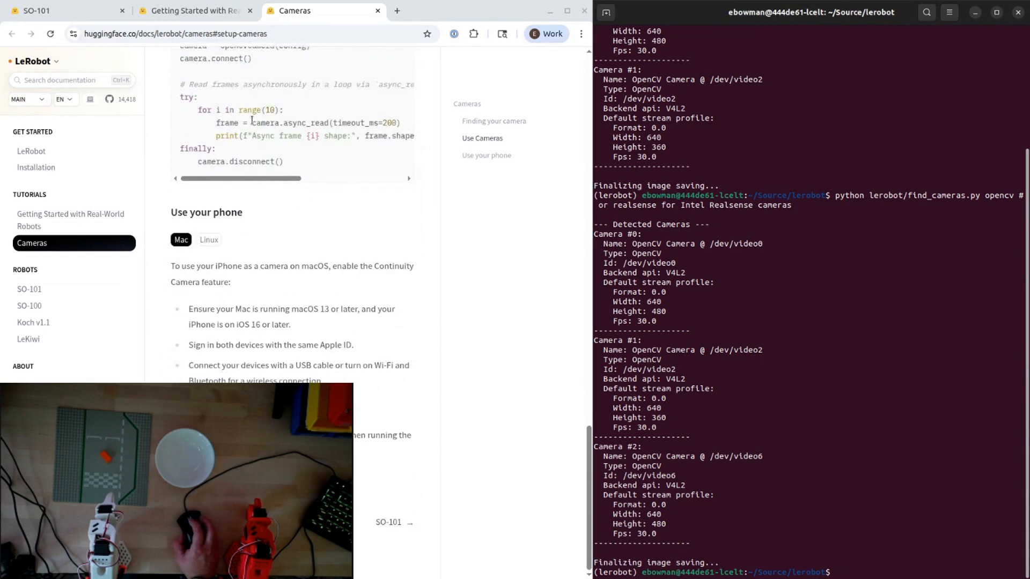
{"action": "left_click", "coordinate": [195, 11]}
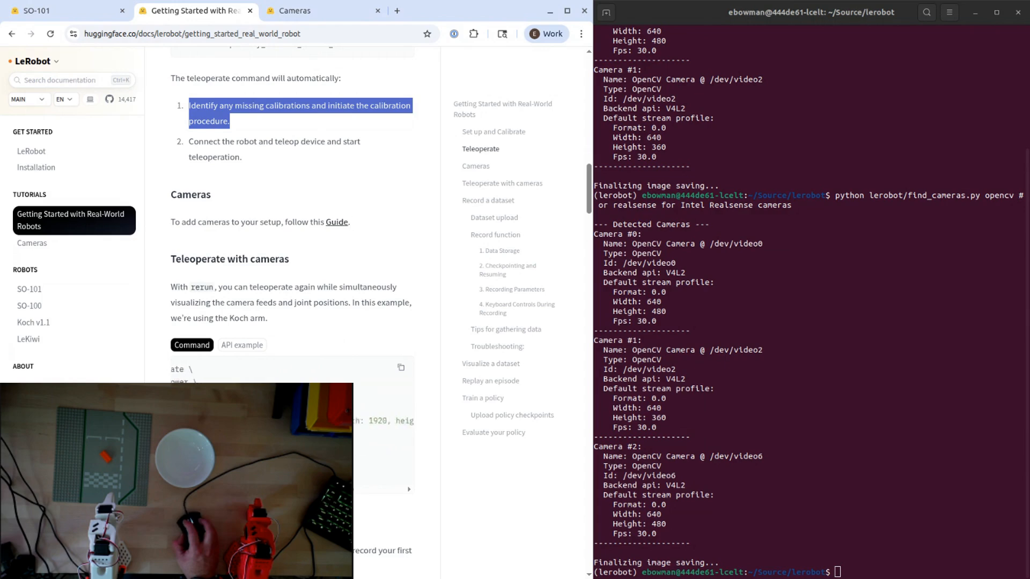
Scroll the docs down to the Koch teleoperate-with-cameras example command.
{"action": "scroll", "scroll_direction": "down", "scroll_amount": 3}
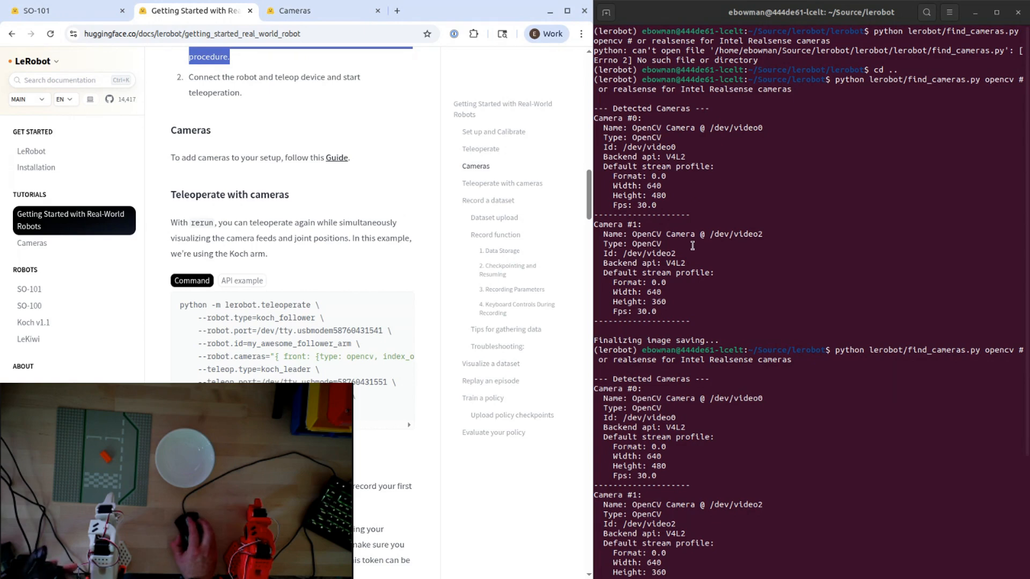
{"action": "mouse_move", "coordinate": [713, 207]}
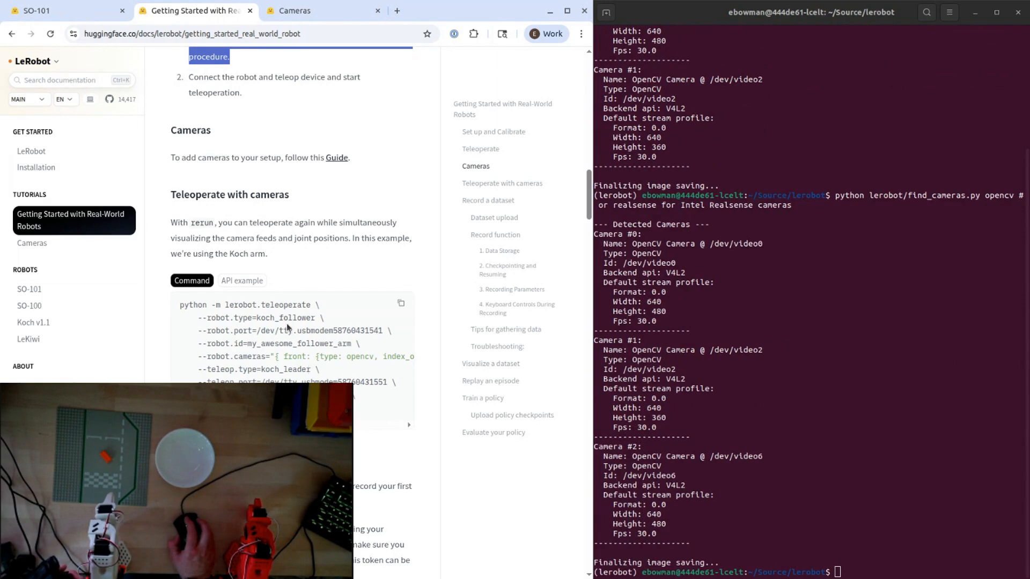
{"action": "mouse_move", "coordinate": [245, 247]}
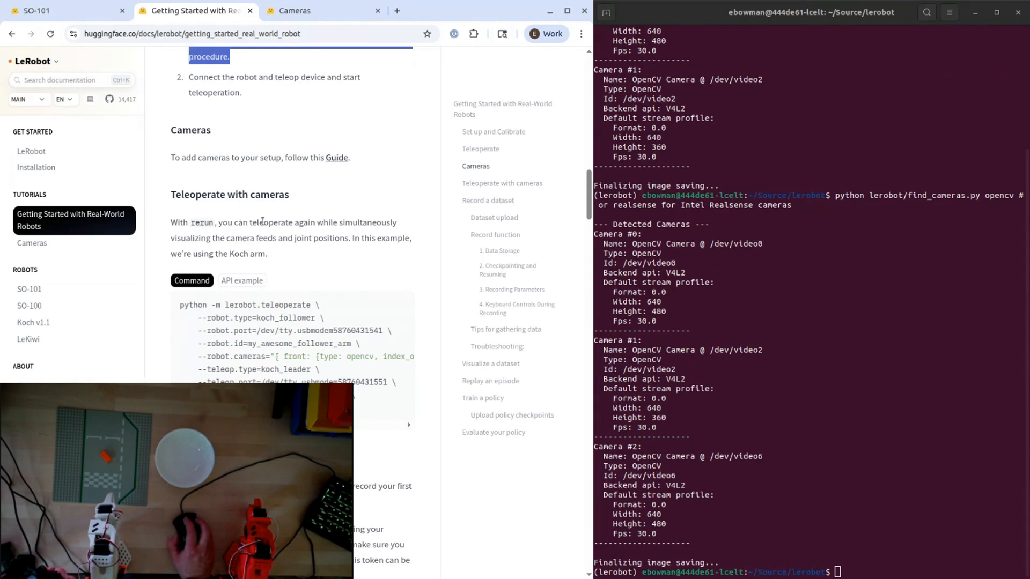
{"action": "mouse_move", "coordinate": [313, 237]}
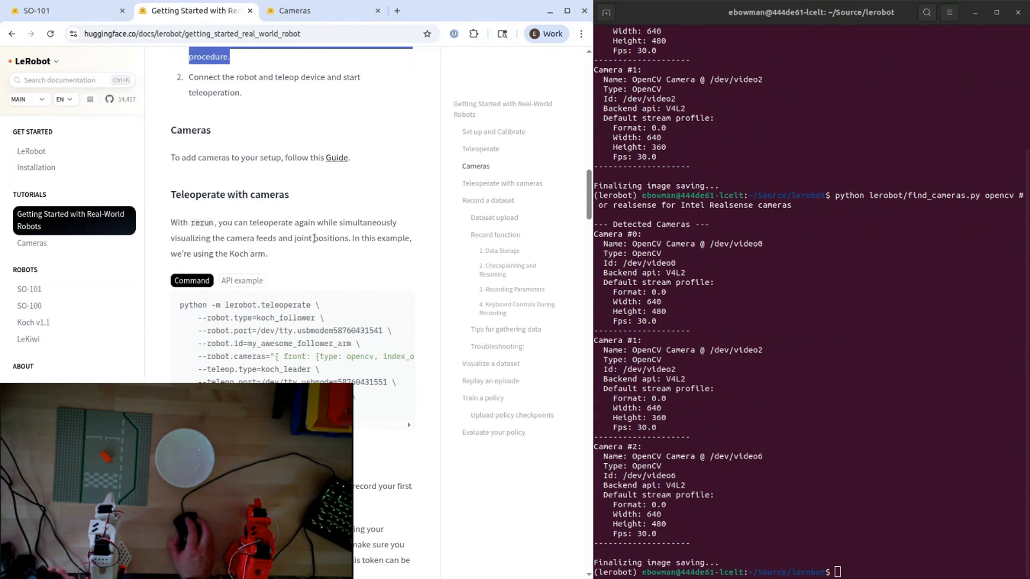
{"action": "mouse_move", "coordinate": [275, 258]}
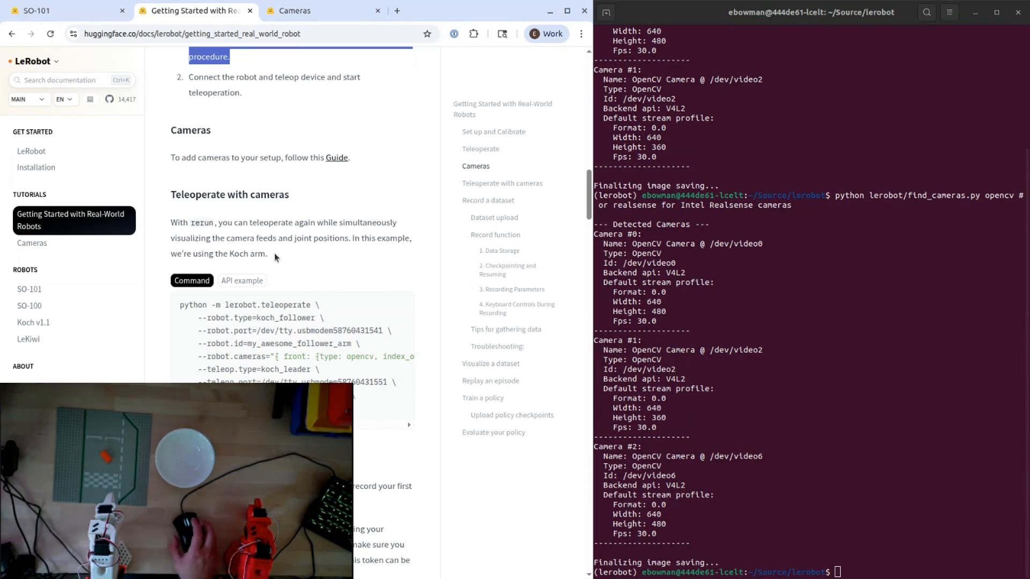
{"action": "mouse_move", "coordinate": [400, 306]}
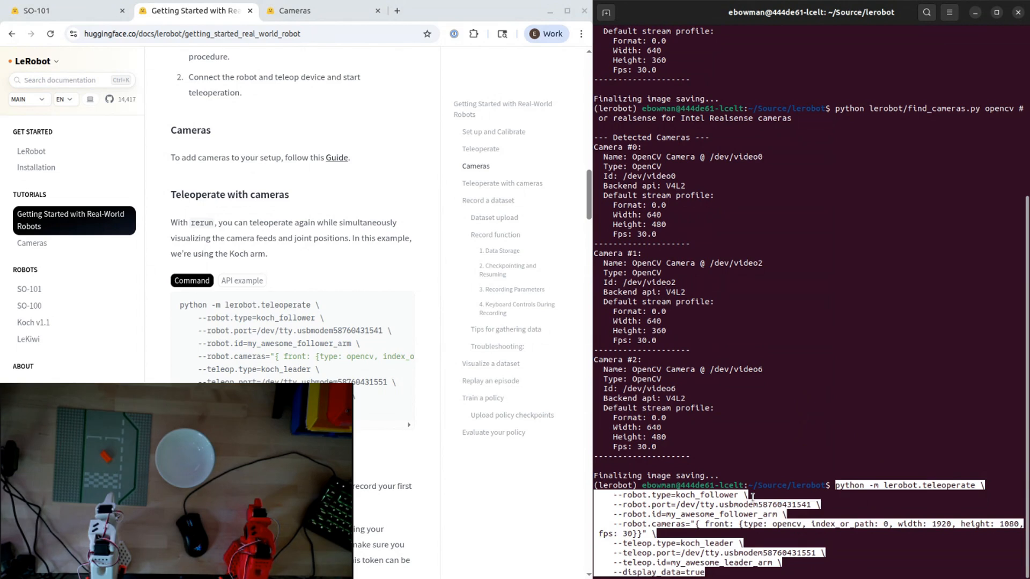
Enter the SO-101 teleoperate command with so101_follower on /dev/ttyACM1 at the prompt.
{"action": "type", "text": "cd .."}
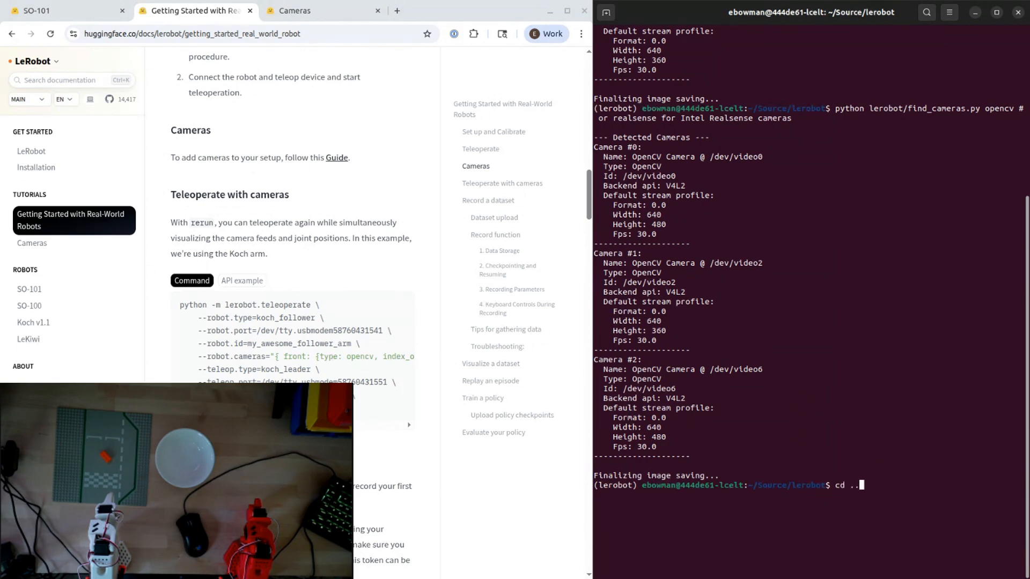
{"action": "type", "text": "python -m lerobot.teleoperate --robot.type=so101_follower --robot.port=/dev/ttyACM1 --robot.id=johnny_5_follower --teleop.type=so101_leader --teleop.port=/dev/ttyACM0 --teleop.id=johnny_5_leader"}
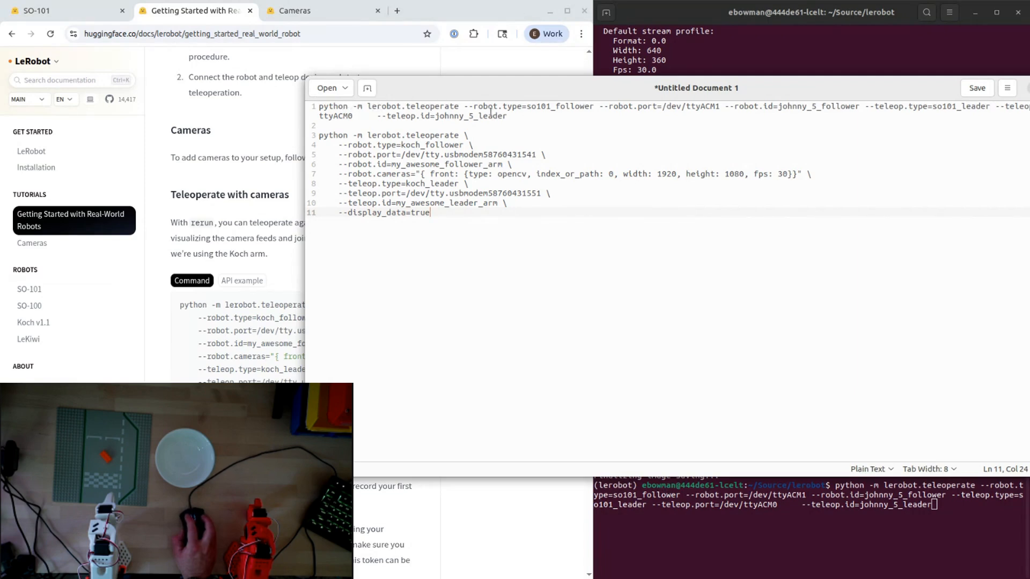
Split the type, port and leader options onto separate lines with a blank line after the robot id.
{"action": "left_click", "coordinate": [566, 106]}
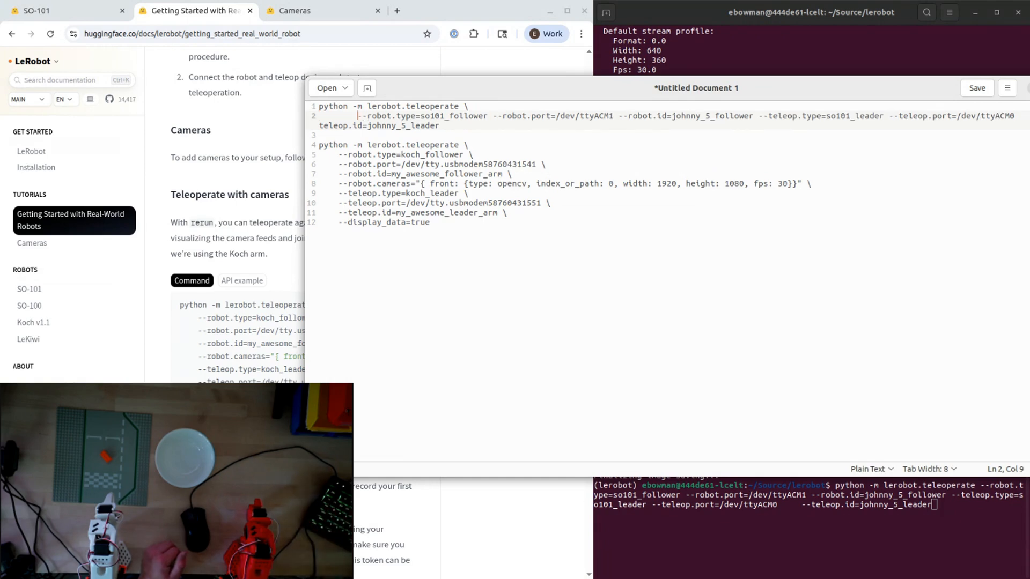
{"action": "left_click", "coordinate": [482, 115]}
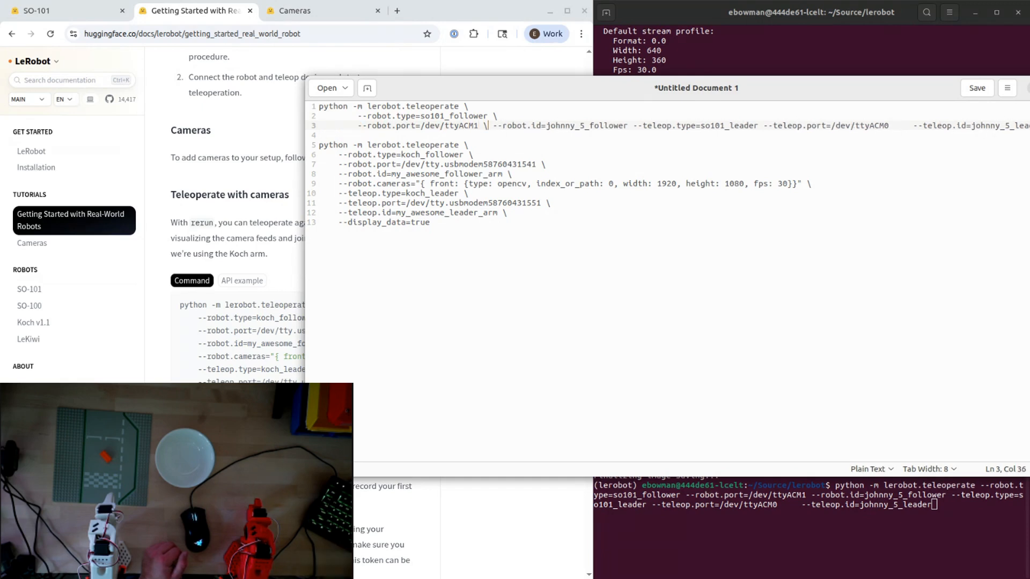
{"action": "key", "text": "Enter"}
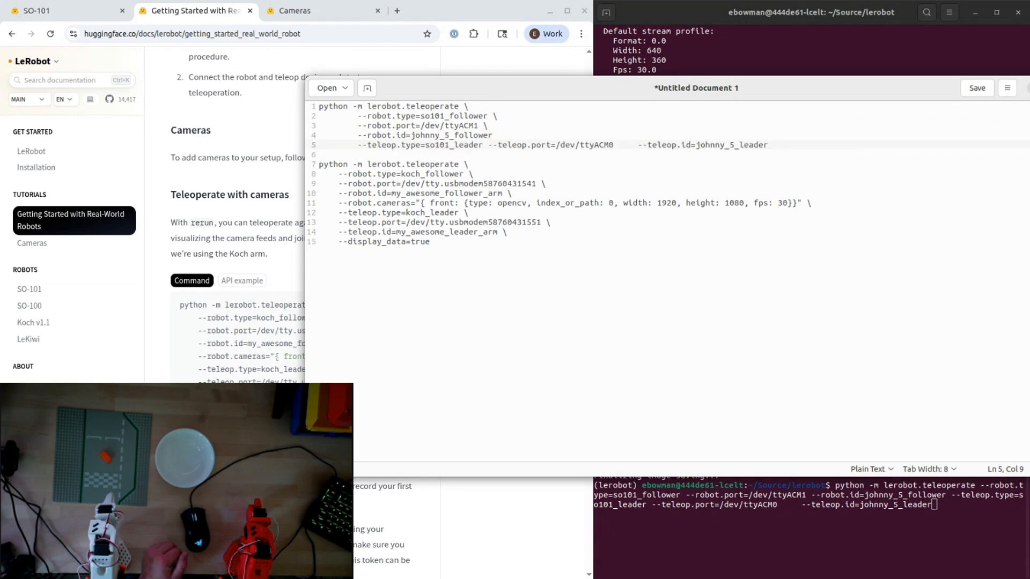
{"action": "left_click", "coordinate": [494, 135]}
{"action": "type", "text": " \\"}
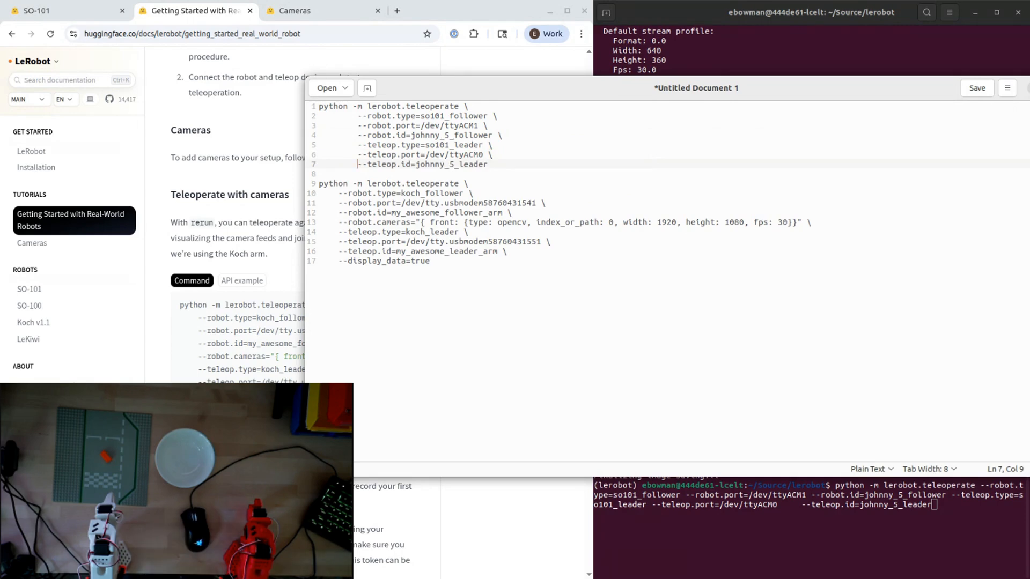
{"action": "type", "text": "1"}
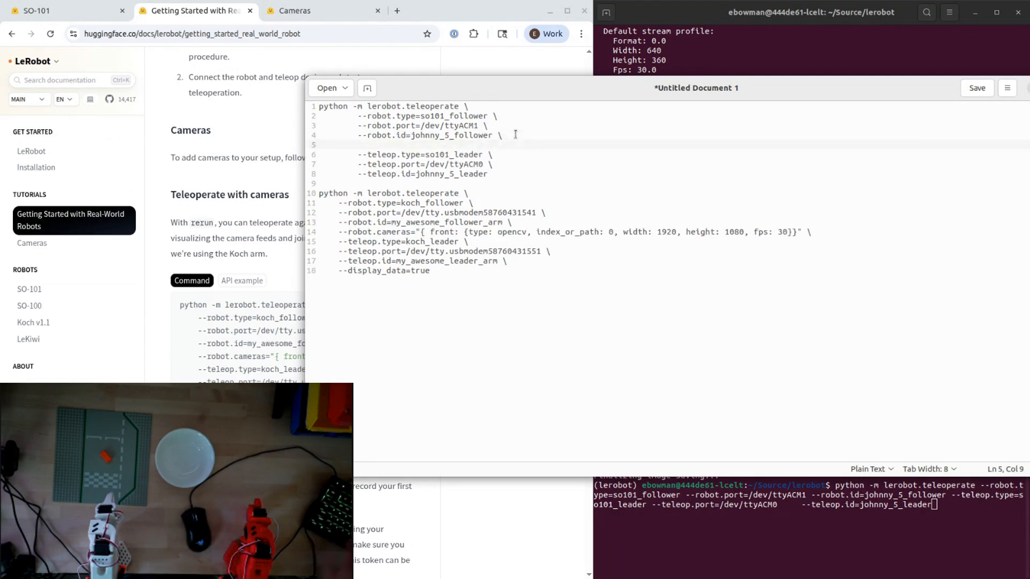
Add --robot.cameras front opencv camera (index 0, 1920x1080) and a final --display_data=true line.
{"action": "type", "text": "--robot.cameras=\"{ front: {type: opencv, index_or_path: 0, width: 1920, height: 1080, fps: 30}}\" \\"}
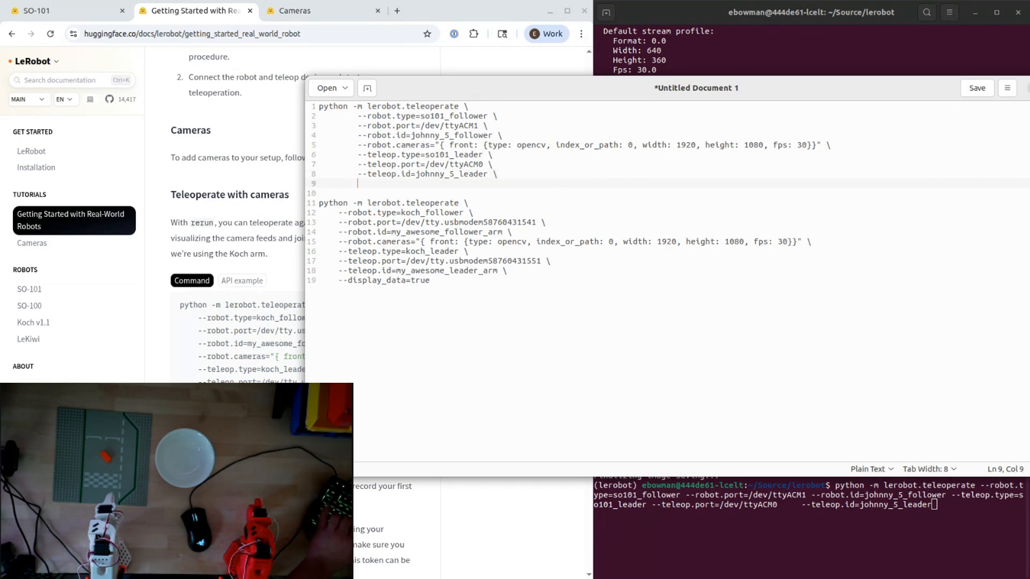
{"action": "type", "text": "--di"}
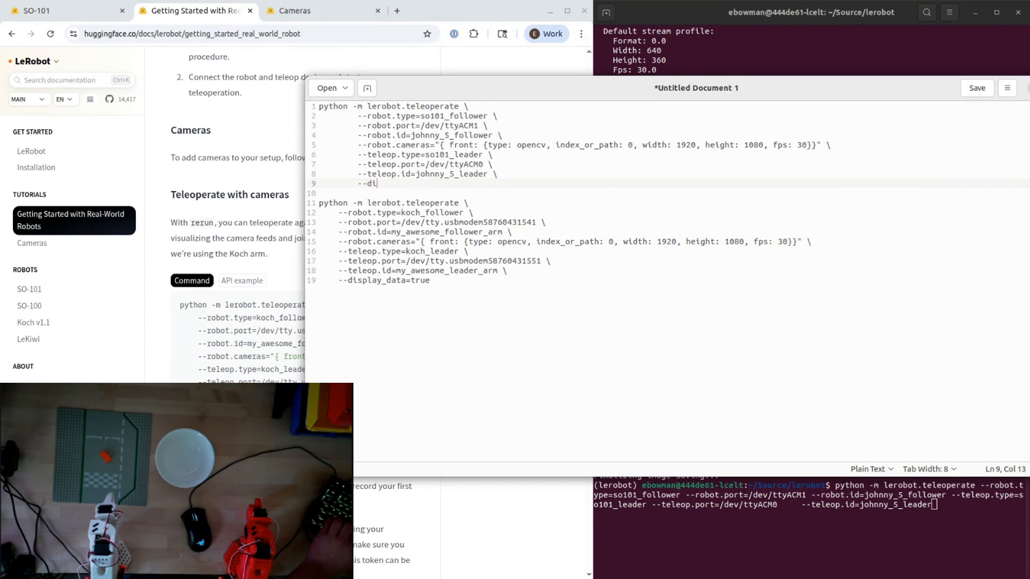
{"action": "type", "text": "splay_"}
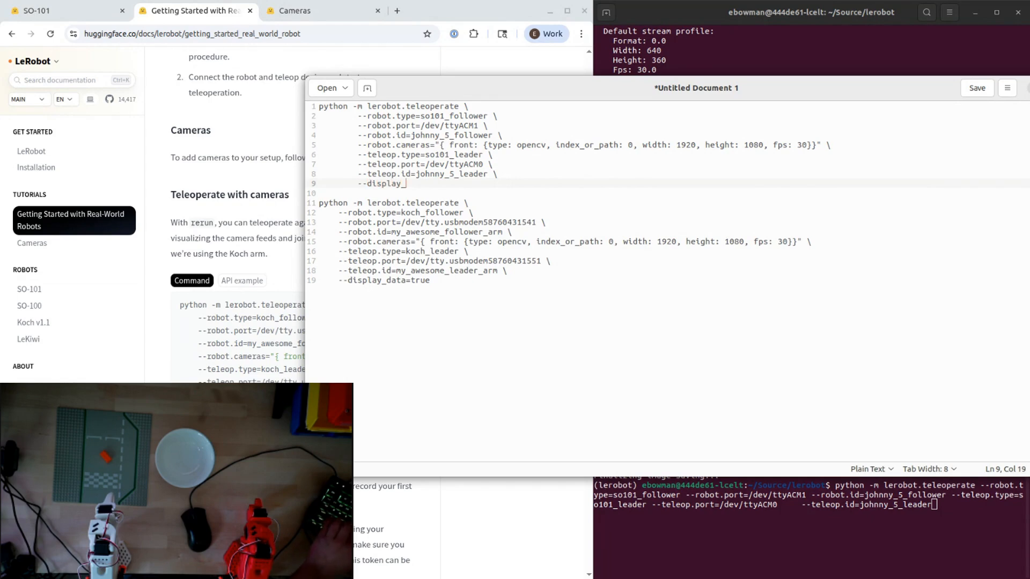
{"action": "type", "text": "data=true"}
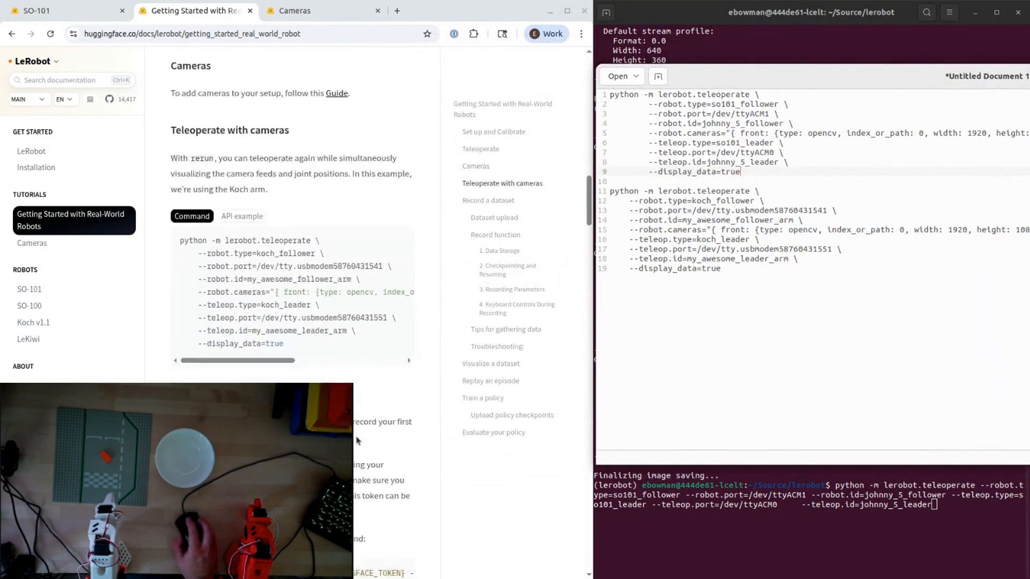
Scroll down to 'Record a dataset' and sideways through the huggingface-cli login token command.
{"action": "scroll", "scroll_direction": "down", "scroll_amount": 3}
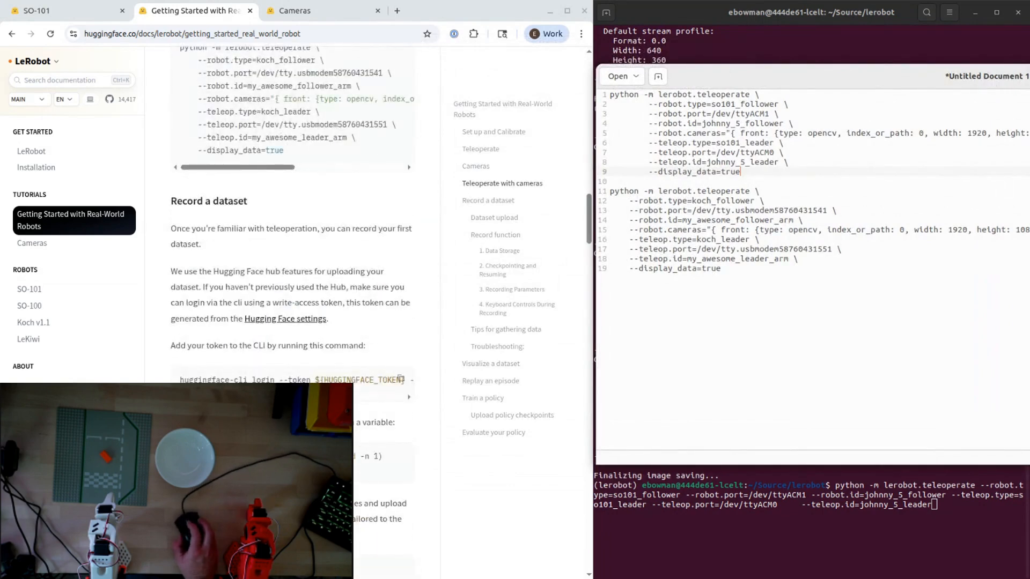
{"action": "scroll", "scroll_direction": "down", "scroll_amount": 3}
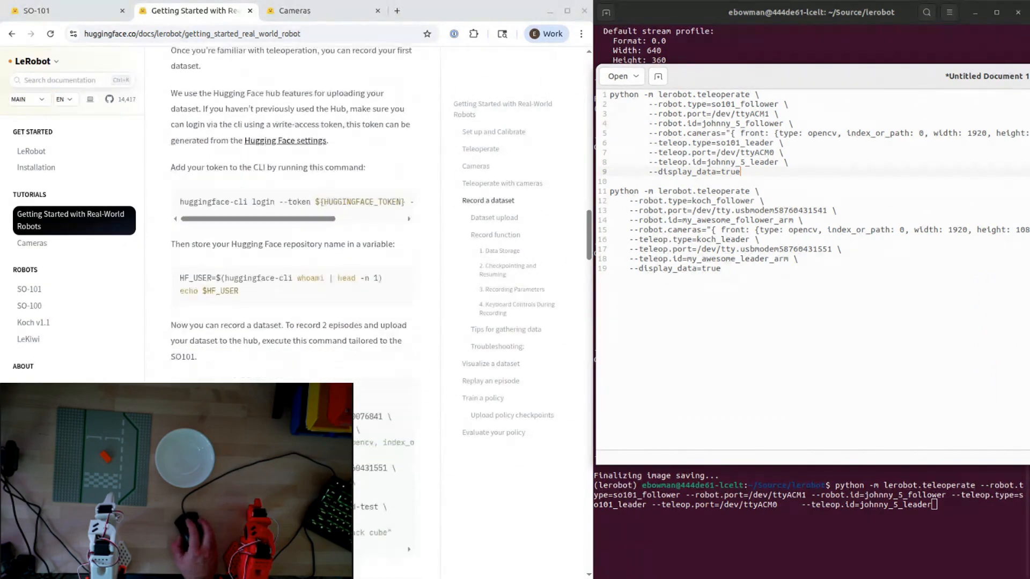
{"action": "scroll", "scroll_direction": "down", "scroll_amount": 3}
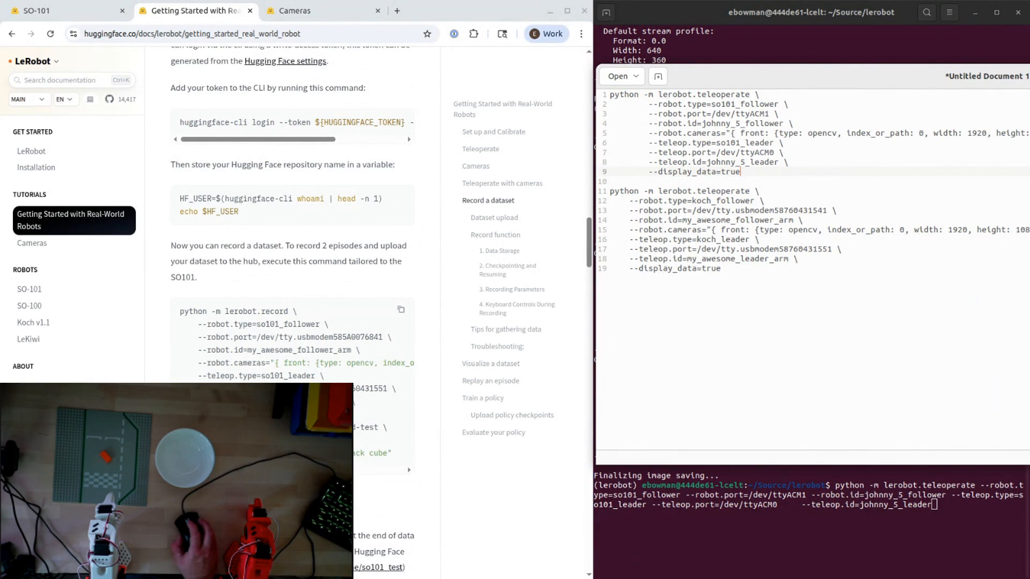
{"action": "scroll", "scroll_direction": "down", "scroll_amount": 3}
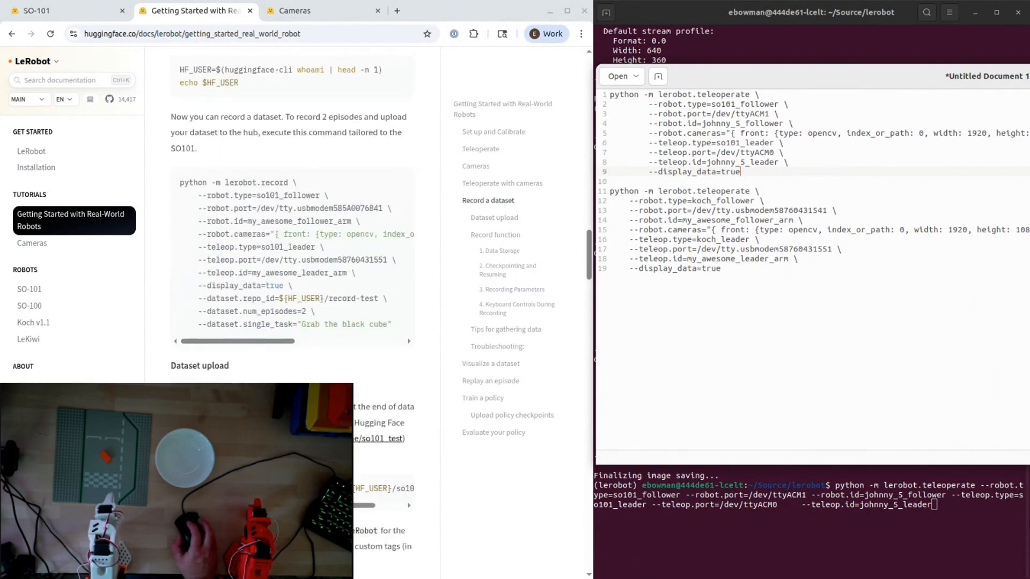
{"action": "scroll", "scroll_direction": "down", "scroll_amount": 3}
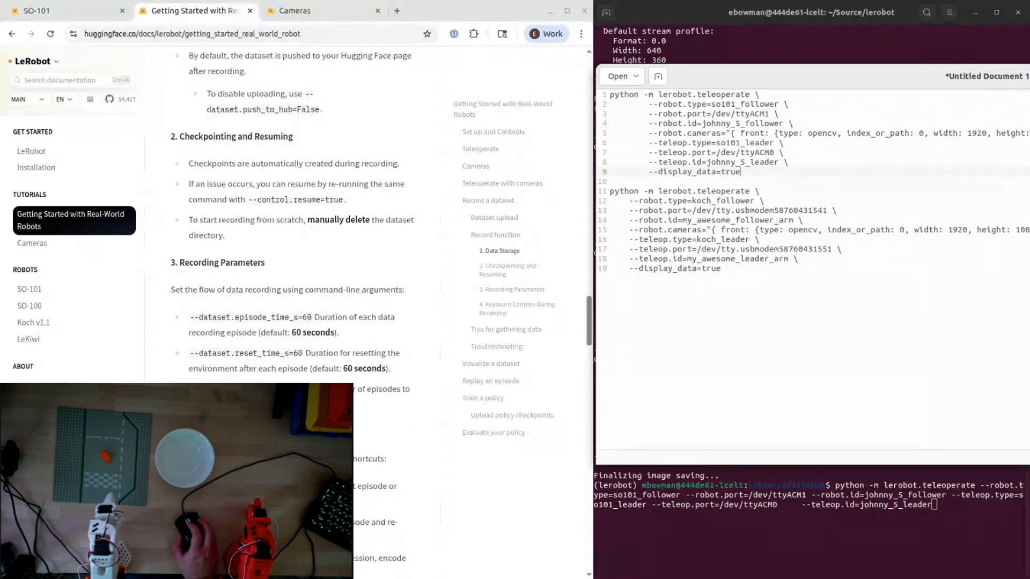
{"action": "scroll", "scroll_direction": "down", "scroll_amount": 3}
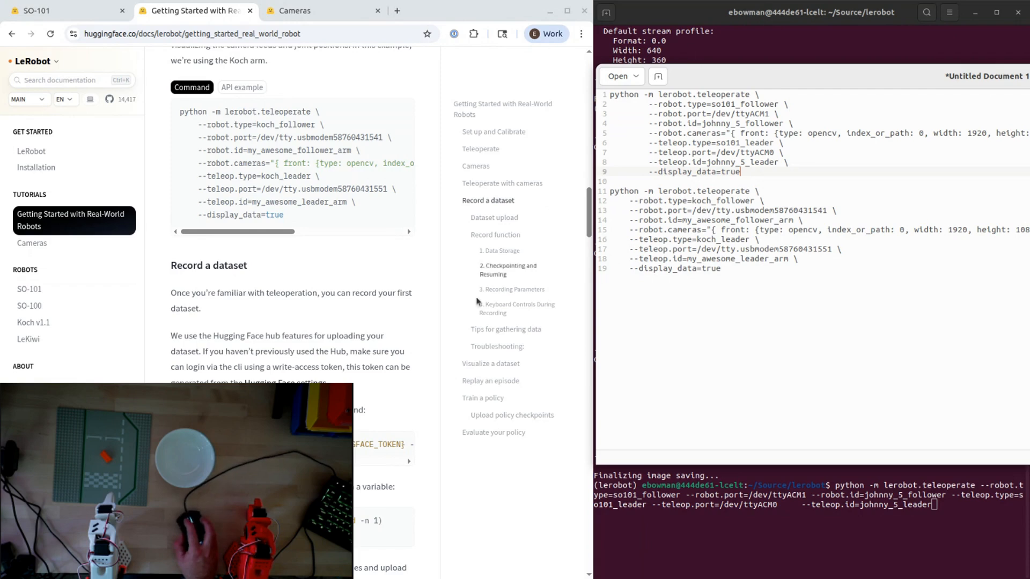
{"action": "mouse_move", "coordinate": [341, 362]}
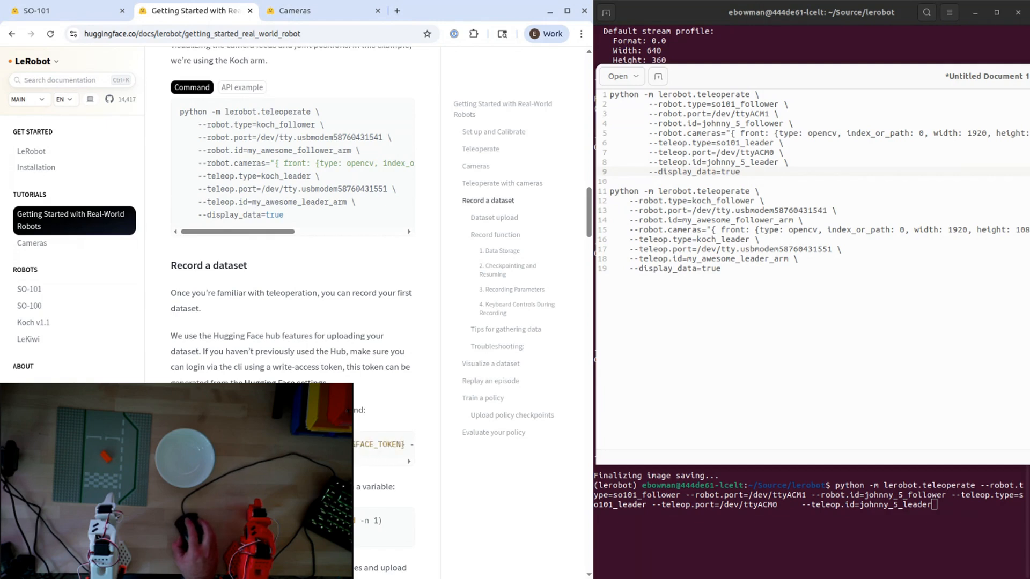
{"action": "scroll", "scroll_direction": "down", "scroll_amount": 3}
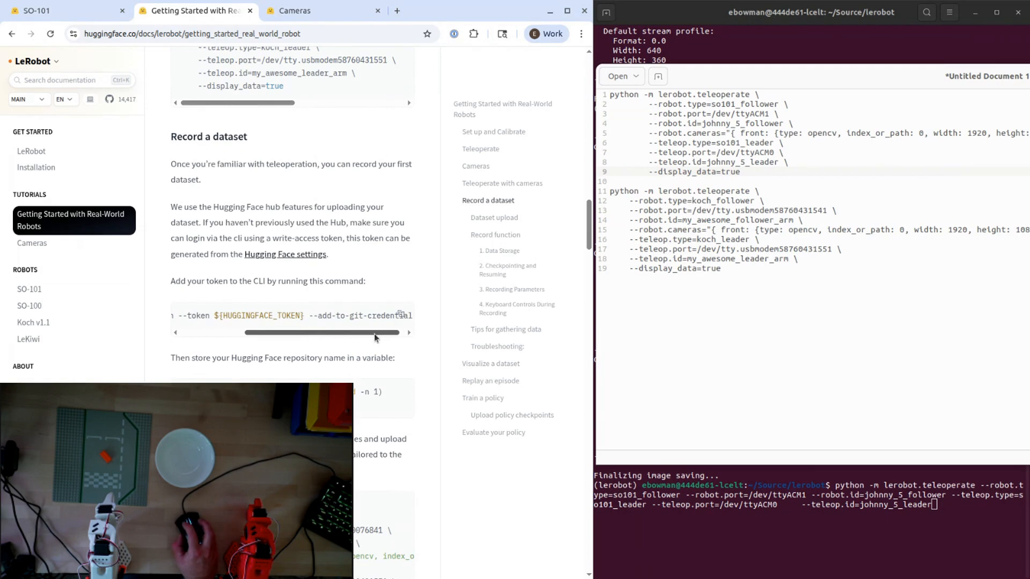
{"action": "scroll", "scroll_direction": "left", "scroll_amount": 3}
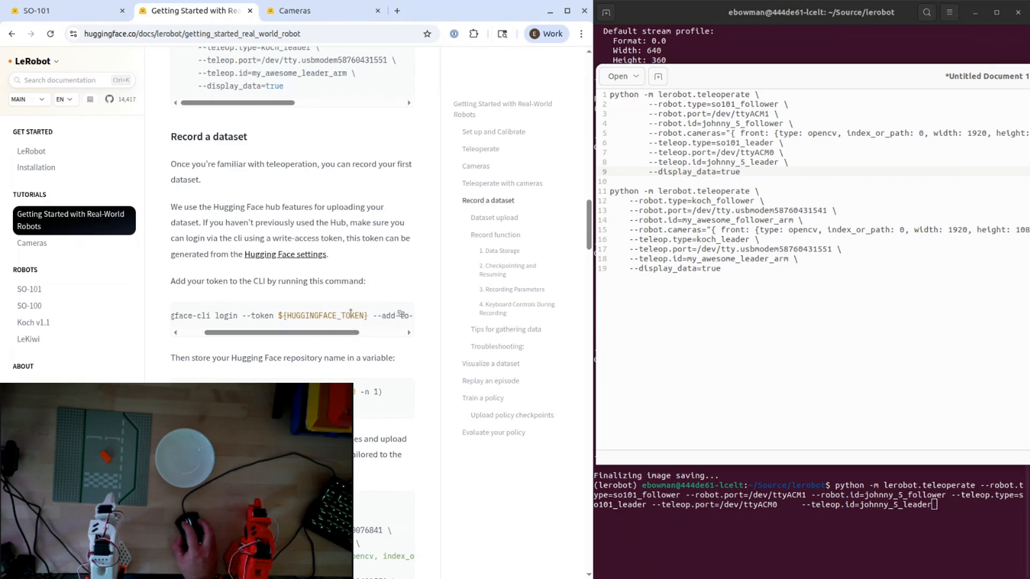
Rename the camera in the robot.cameras line from 'front' to 'top'.
{"action": "double_click", "coordinate": [324, 315]}
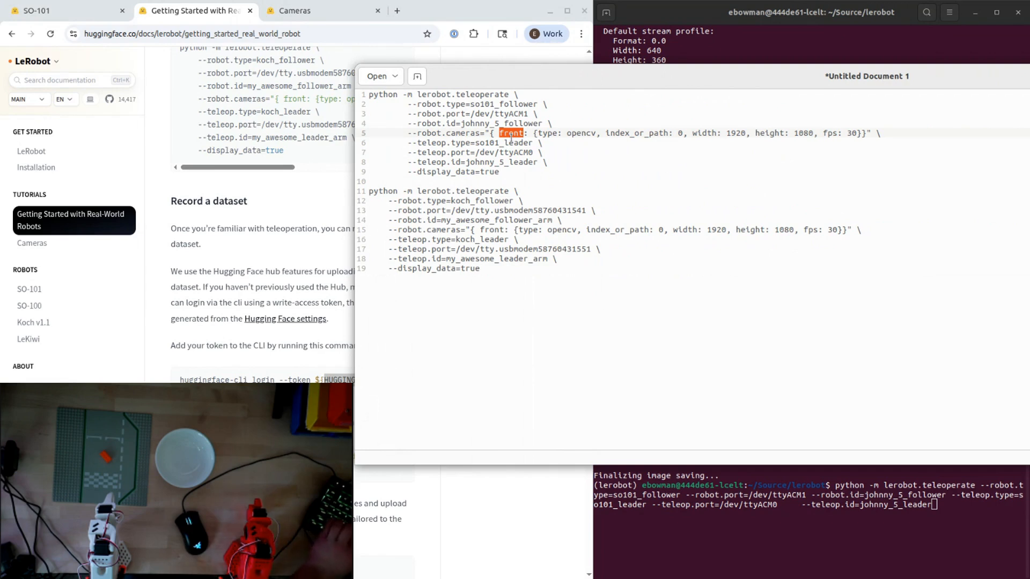
{"action": "type", "text": "top"}
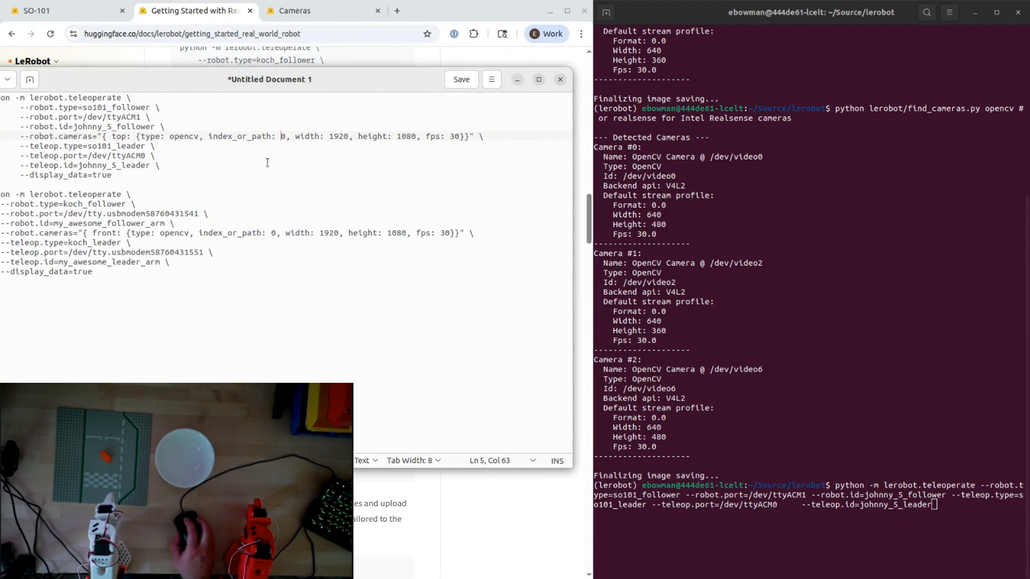
Review the Cameras guide's 'Finding your camera' section, then return to the Getting Started teleoperate example.
{"action": "left_click_drag", "start_coordinate": [269, 79], "coordinate": [530, 105]}
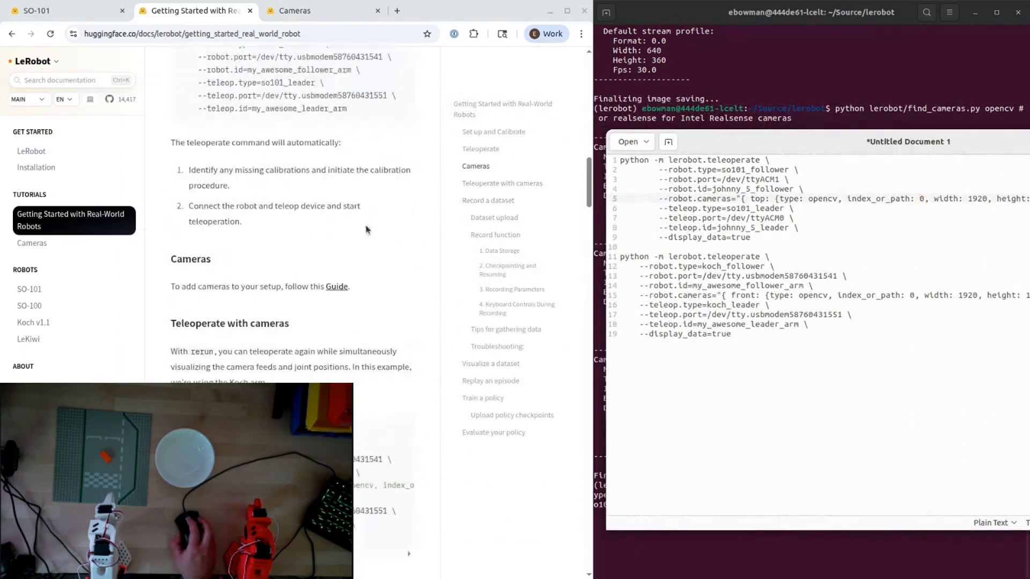
{"action": "scroll", "scroll_direction": "up", "scroll_amount": 3}
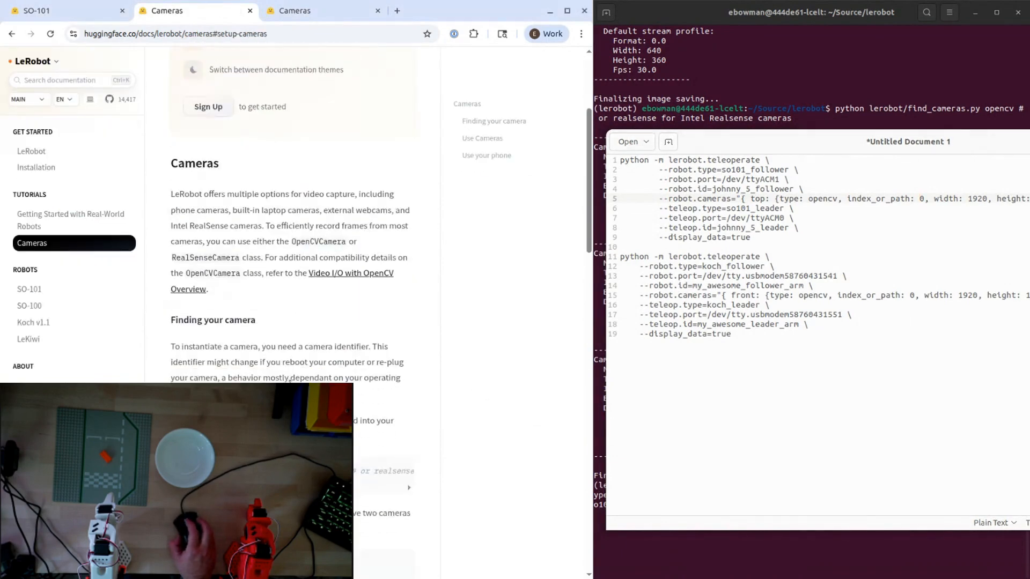
{"action": "scroll", "scroll_direction": "down", "scroll_amount": 3}
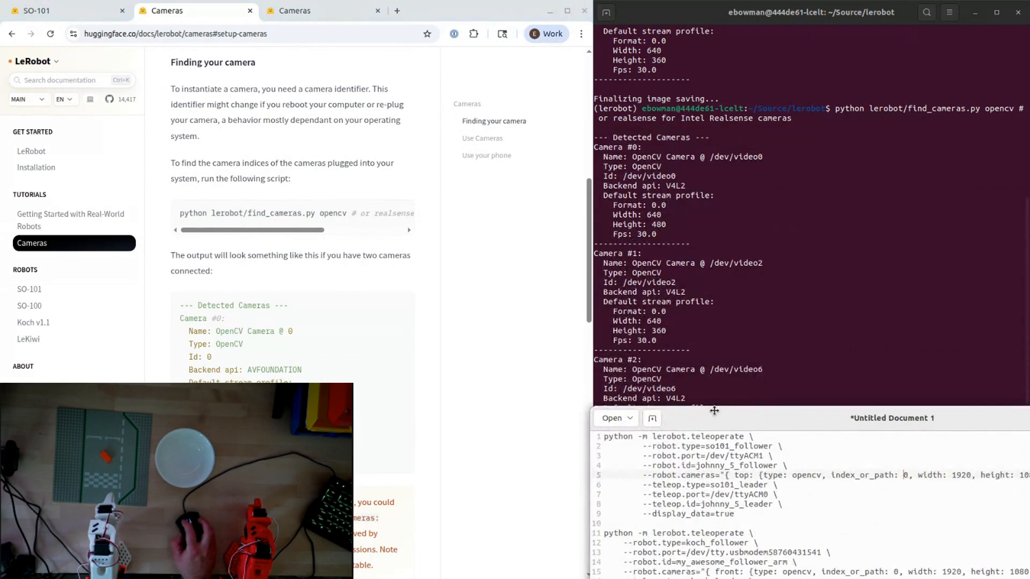
{"action": "left_click_drag", "start_coordinate": [714, 411], "coordinate": [542, 248]}
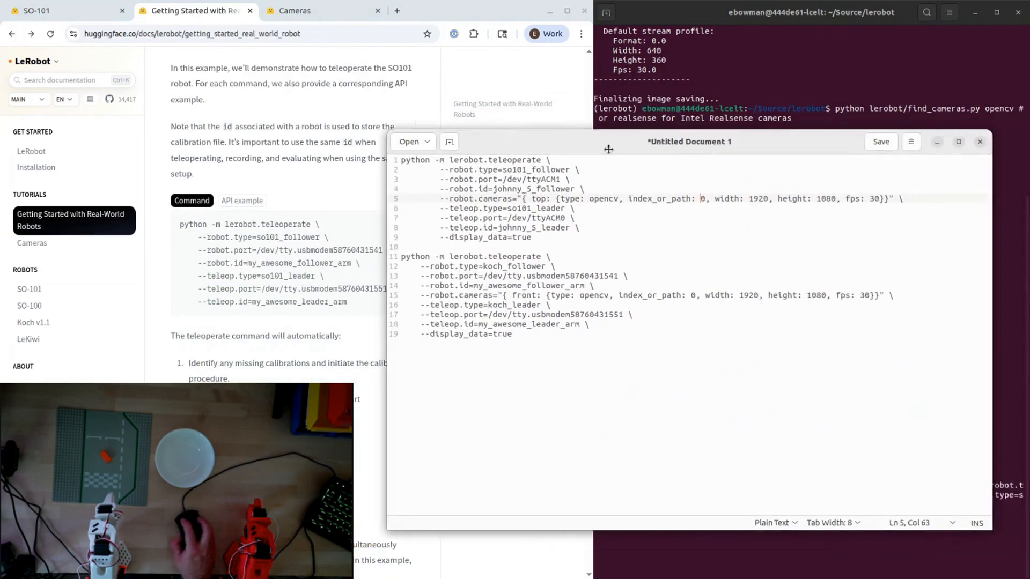
Paste /dev/video2 from the terminal as the top camera's index_or_path.
{"action": "left_click_drag", "start_coordinate": [689, 142], "coordinate": [544, 379]}
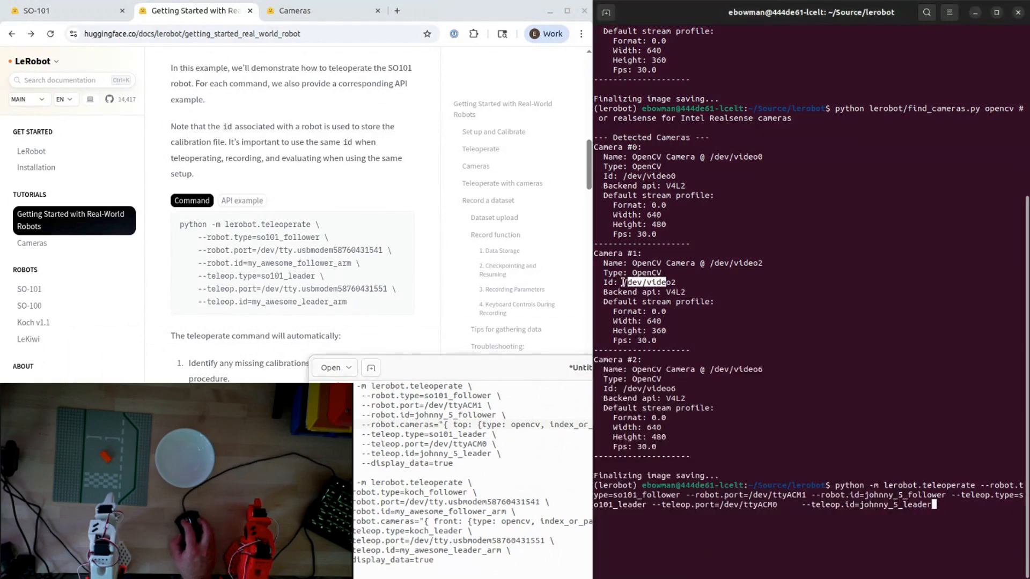
{"action": "double_click", "coordinate": [647, 282]}
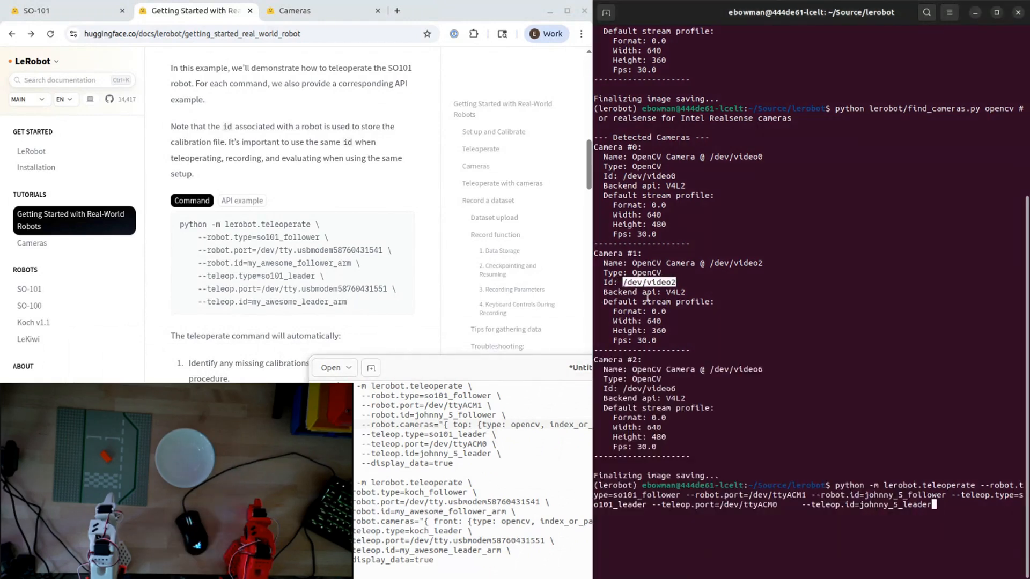
{"action": "type", "text": "/dev/video2"}
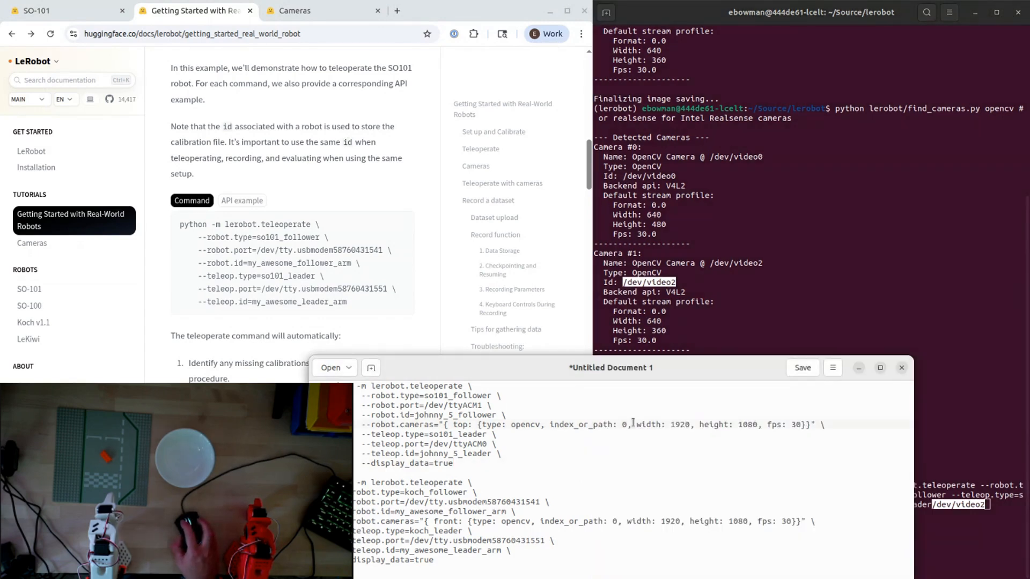
{"action": "key", "text": "Backspace"}
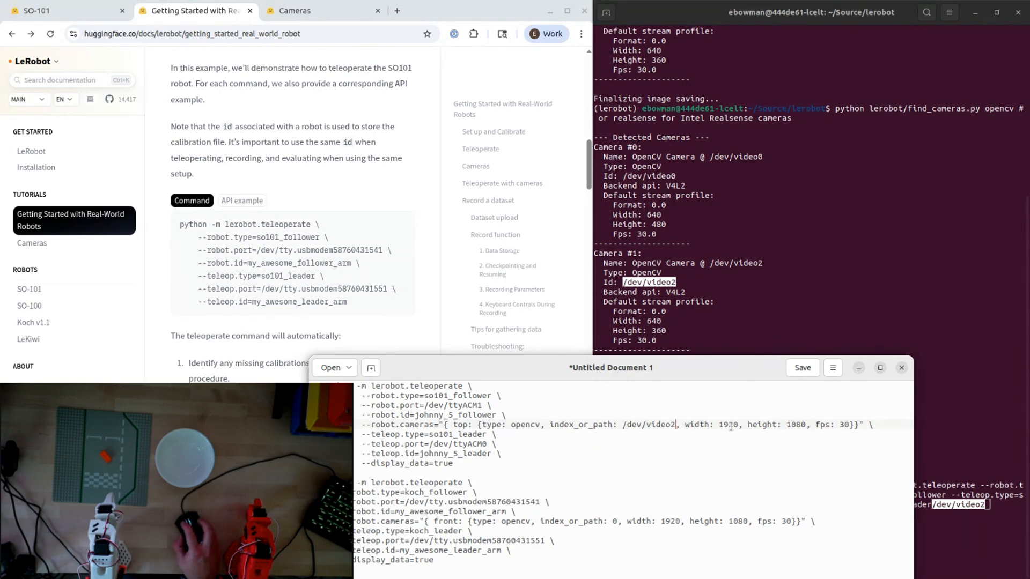
Replace the camera resolution 1920x1080 with width 640 and height 360.
{"action": "double_click", "coordinate": [728, 425]}
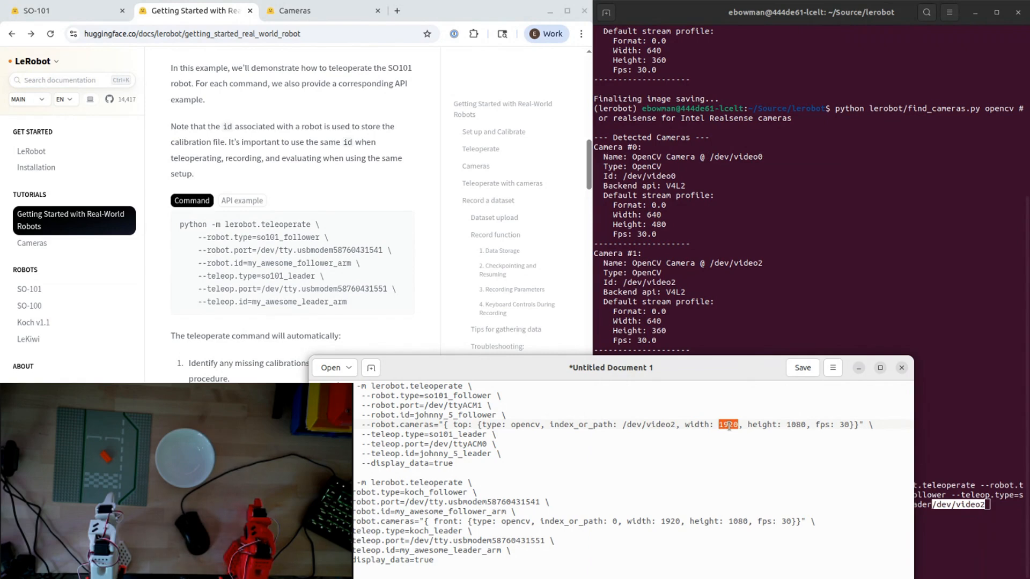
{"action": "type", "text": "640"}
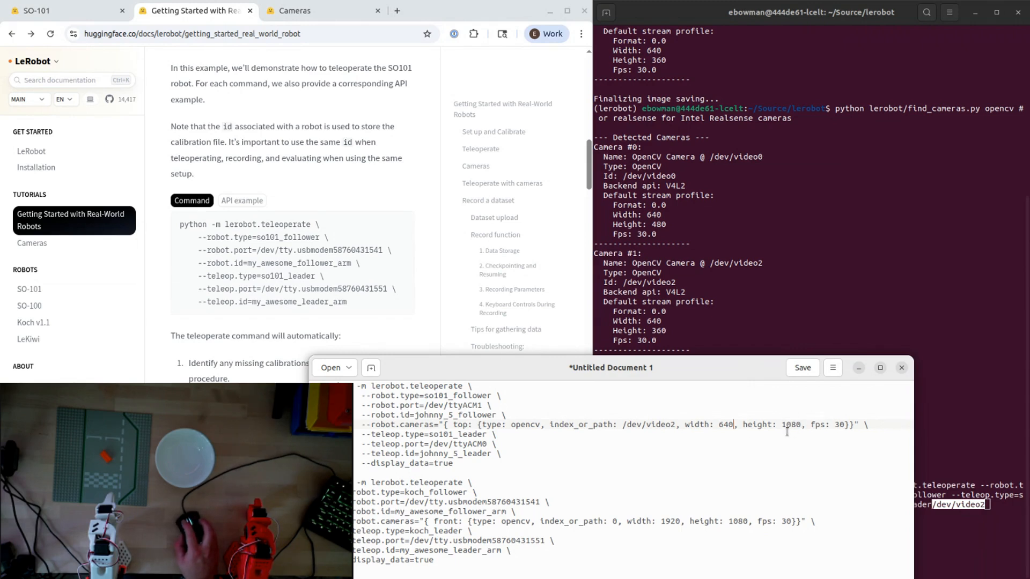
{"action": "double_click", "coordinate": [790, 425]}
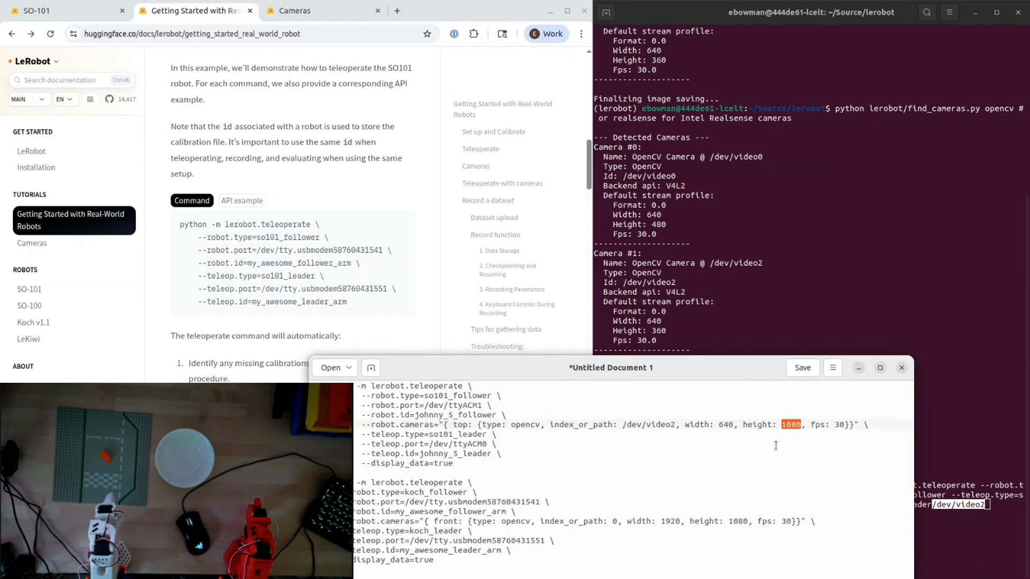
{"action": "type", "text": "360"}
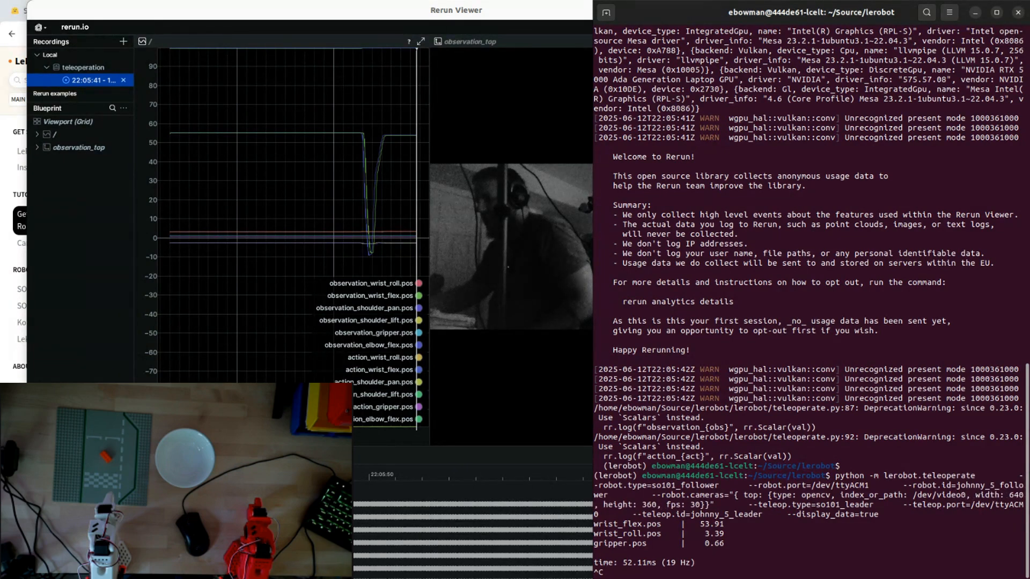
Select the new teleoperation recording to watch its live observation_top camera view.
{"action": "left_click", "coordinate": [92, 93]}
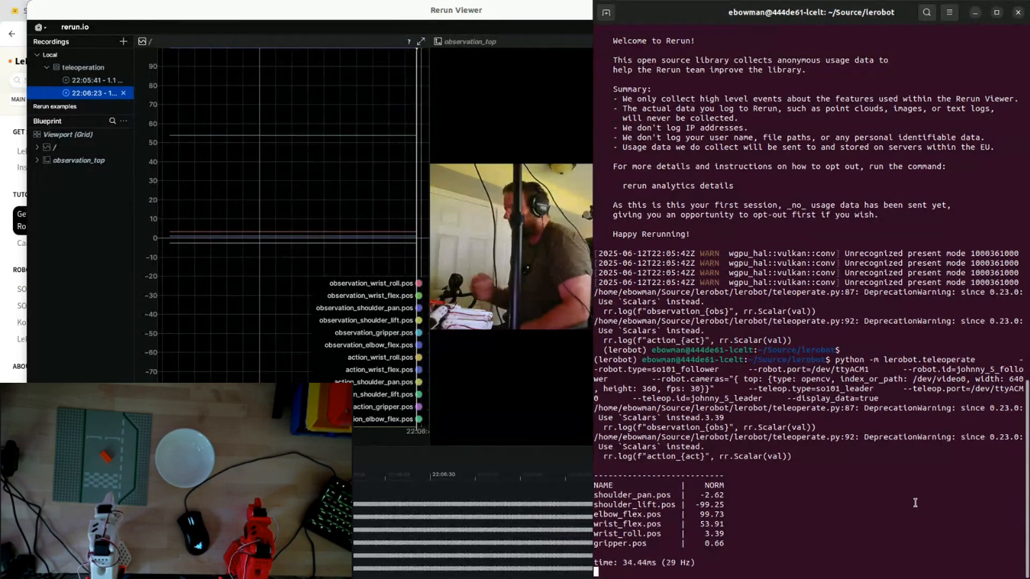
Stop teleoperation with Ctrl+C and rerun lerobot/find_cameras.py opencv from the parent directory.
{"action": "key", "text": "ctrl+c"}
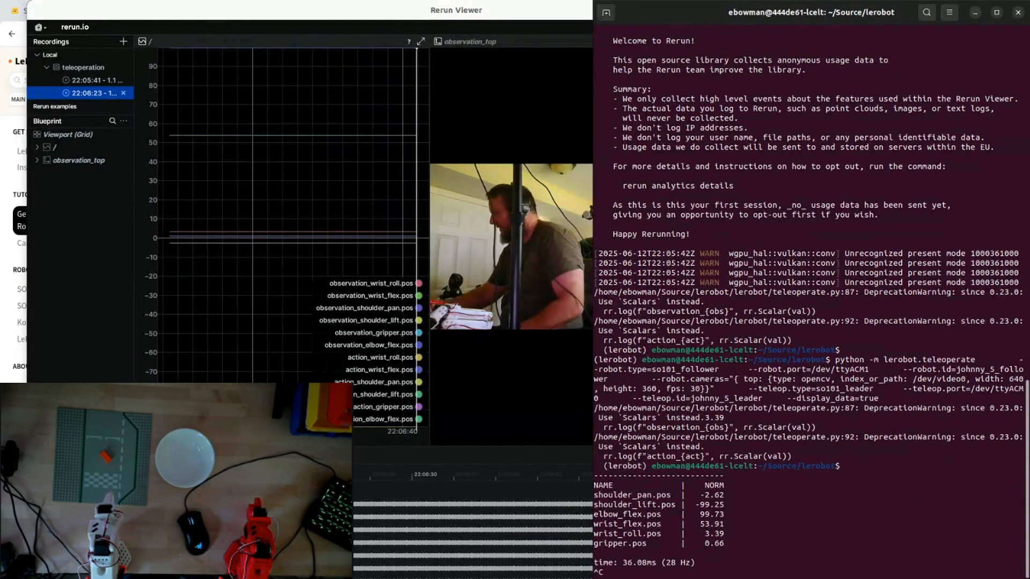
{"action": "type", "text": "cd .."}
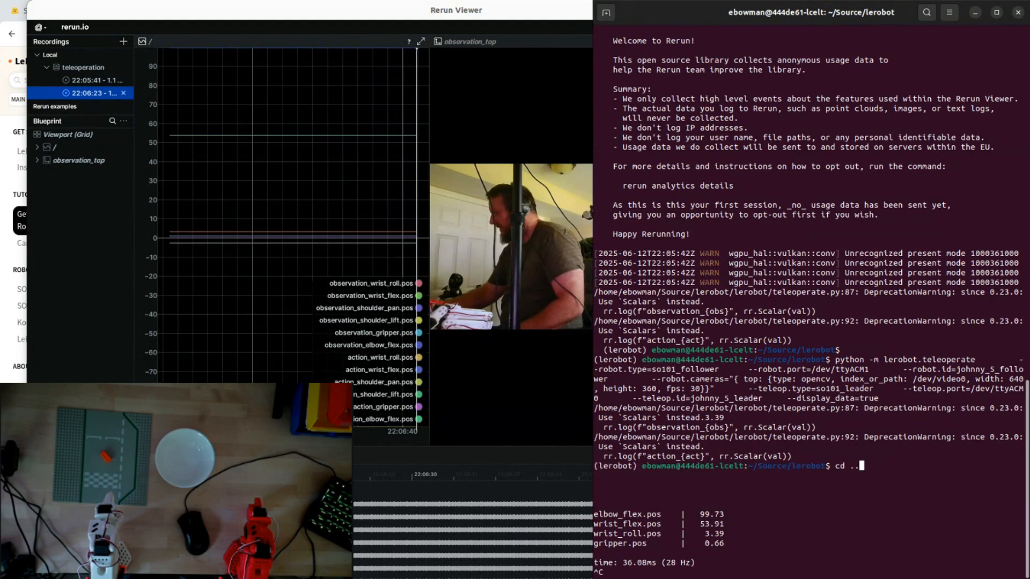
{"action": "type", "text": "python lerobot/find_cameras.py opencv # or realsense for Intel Realsense cameras"}
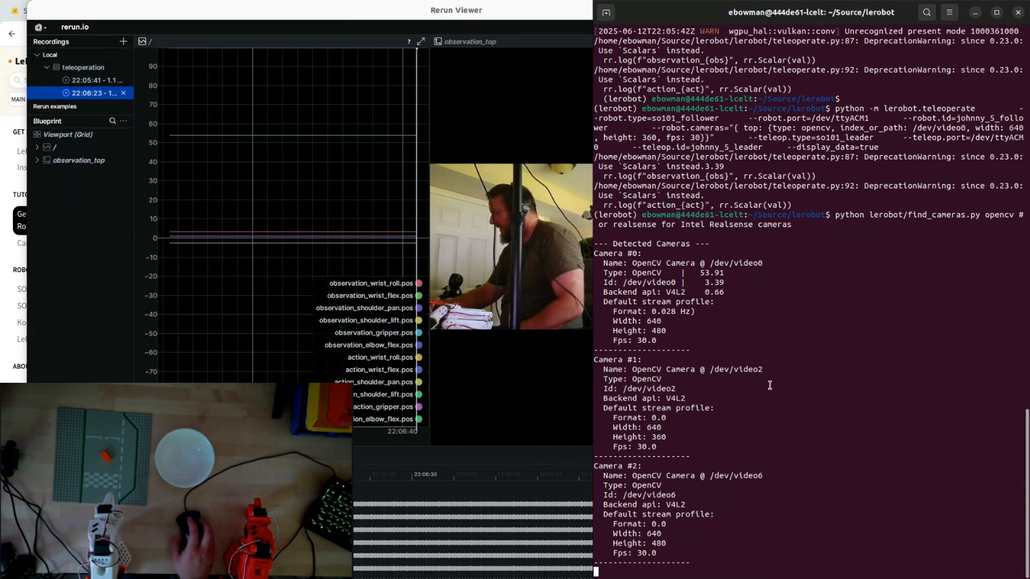
{"action": "mouse_move", "coordinate": [738, 554]}
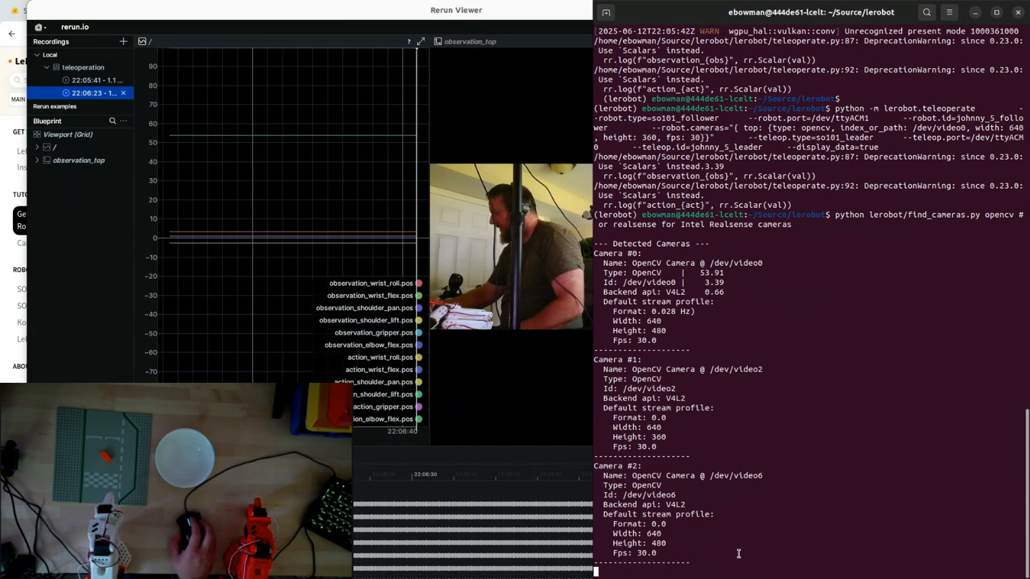